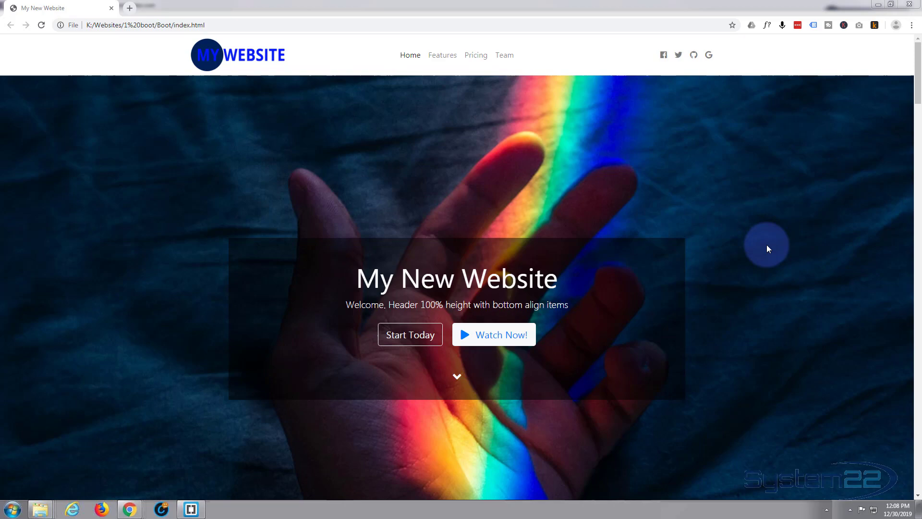
Scroll to the Blueprints carousel, download boot.zip via Download Images, and continue to the call-to-action bar.
scroll(down, 3)
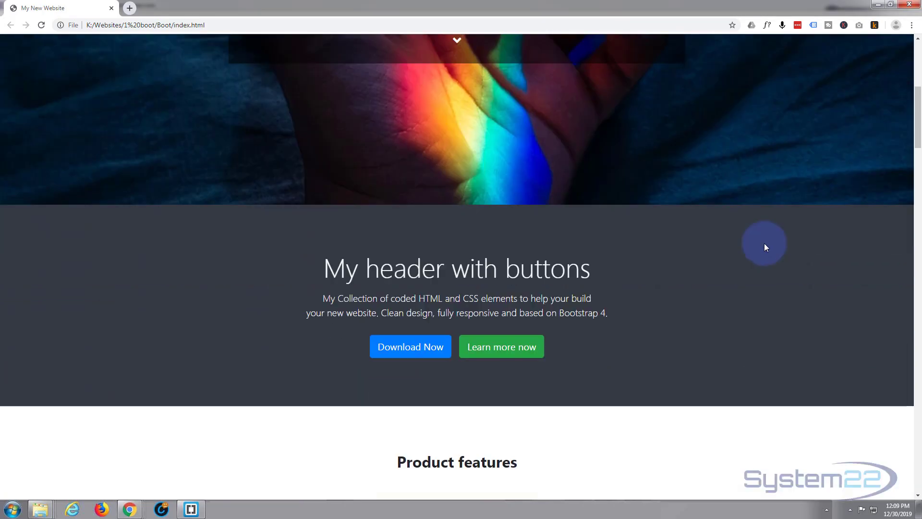
scroll(down, 3)
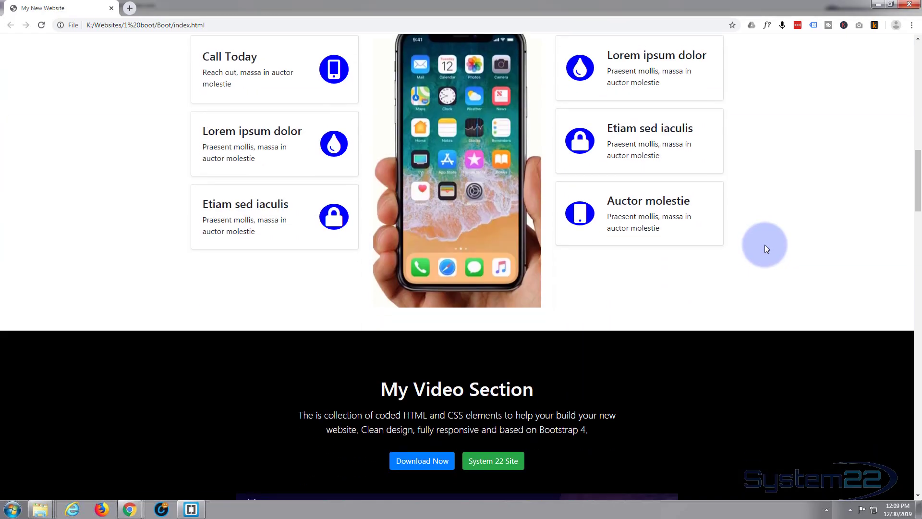
scroll(down, 3)
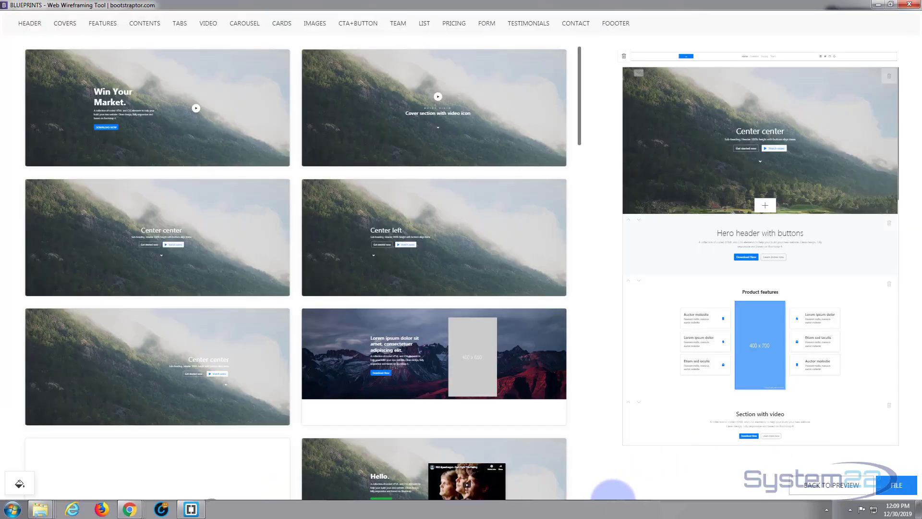
mouse_move(597, 230)
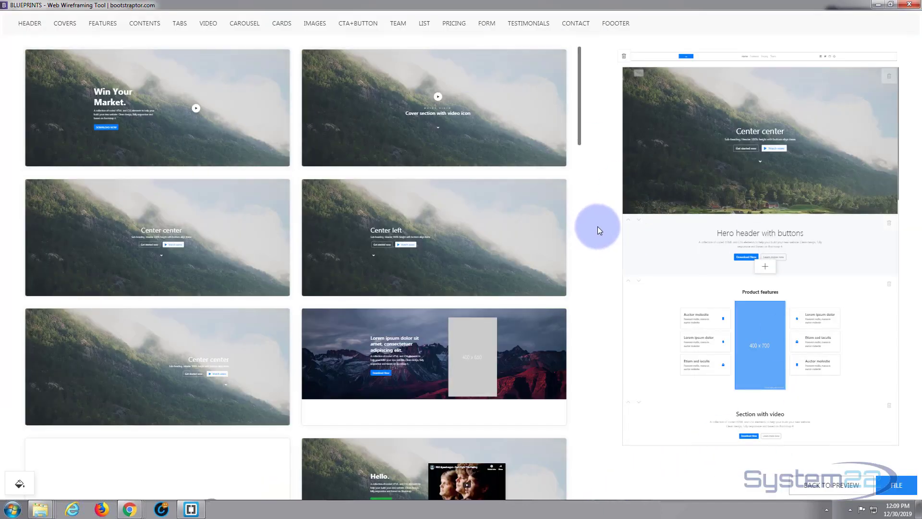
scroll(down, 3)
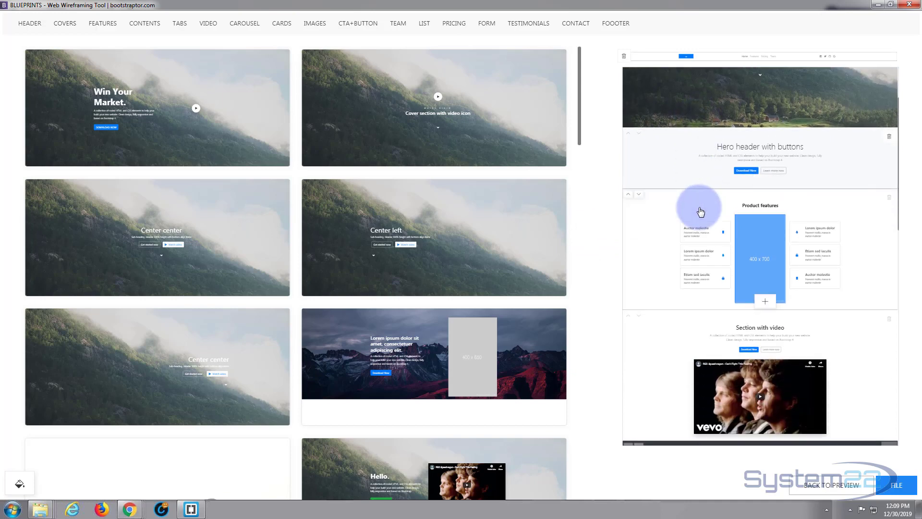
scroll(down, 3)
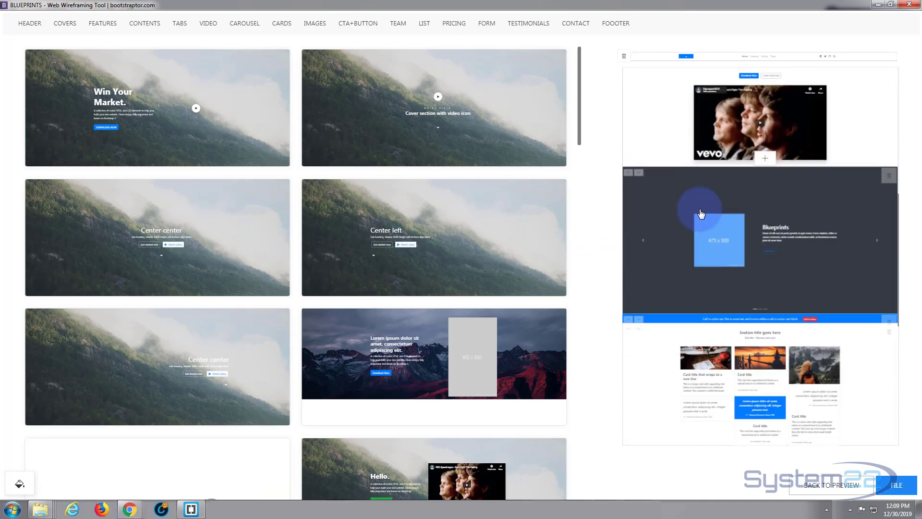
scroll(down, 3)
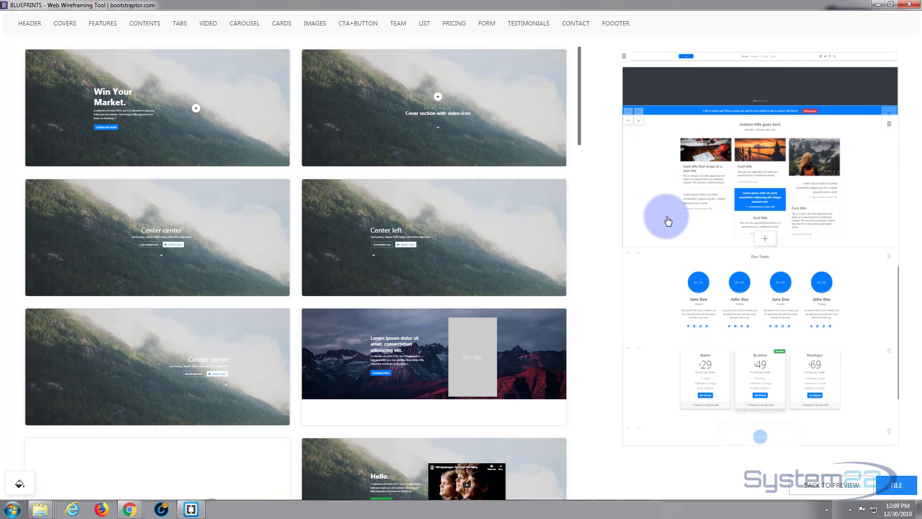
scroll(down, 3)
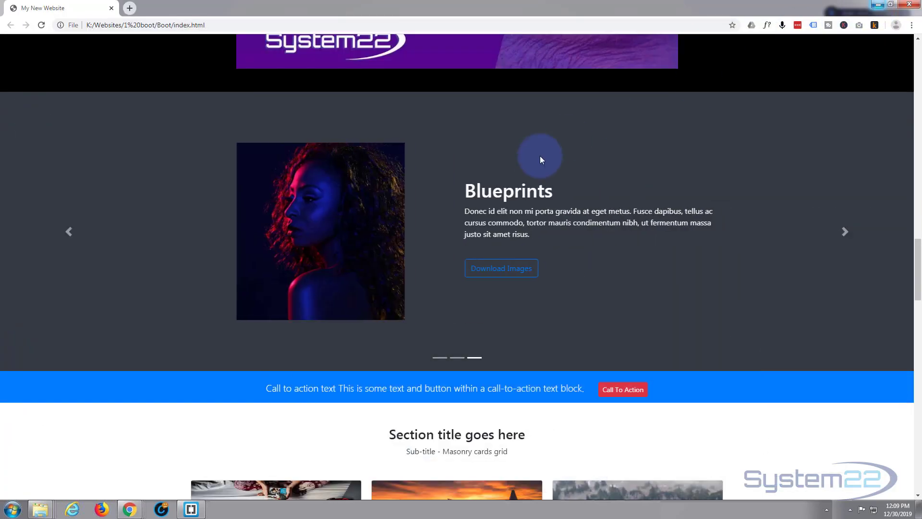
mouse_move(405, 274)
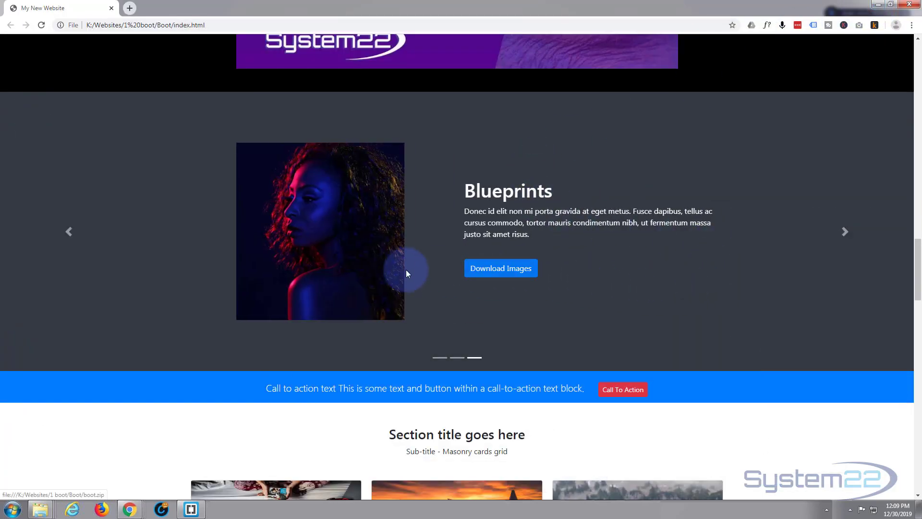
click(500, 268)
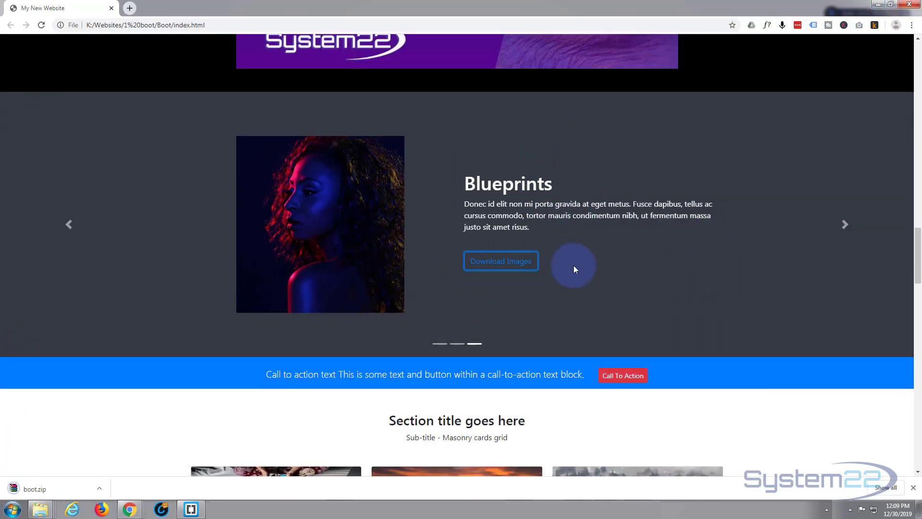
mouse_move(69, 488)
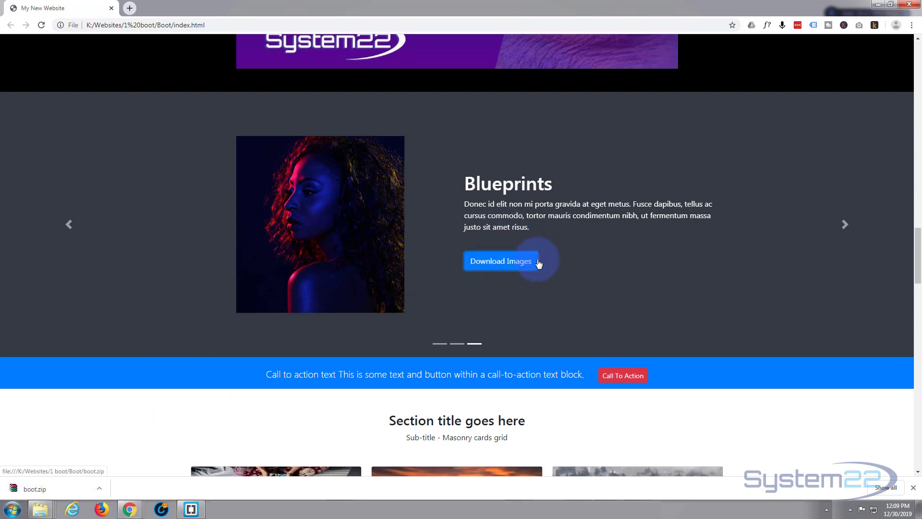
scroll(down, 3)
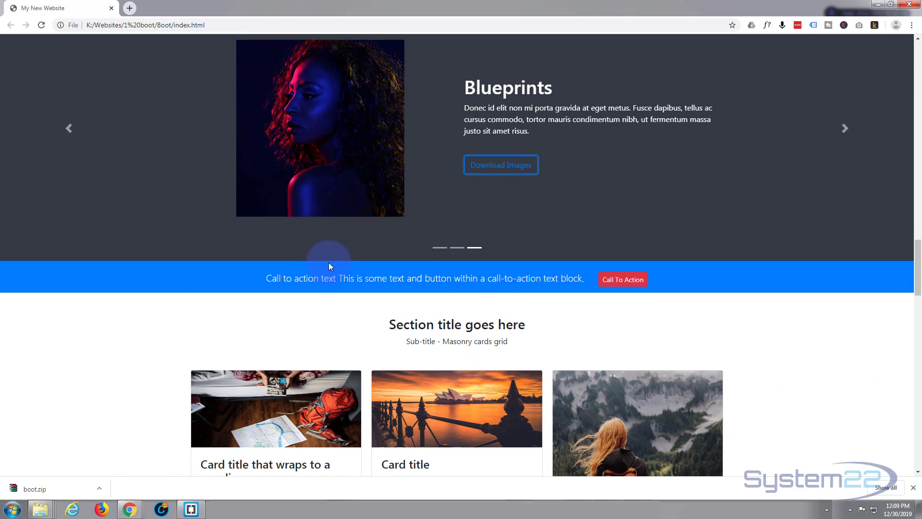
mouse_move(640, 281)
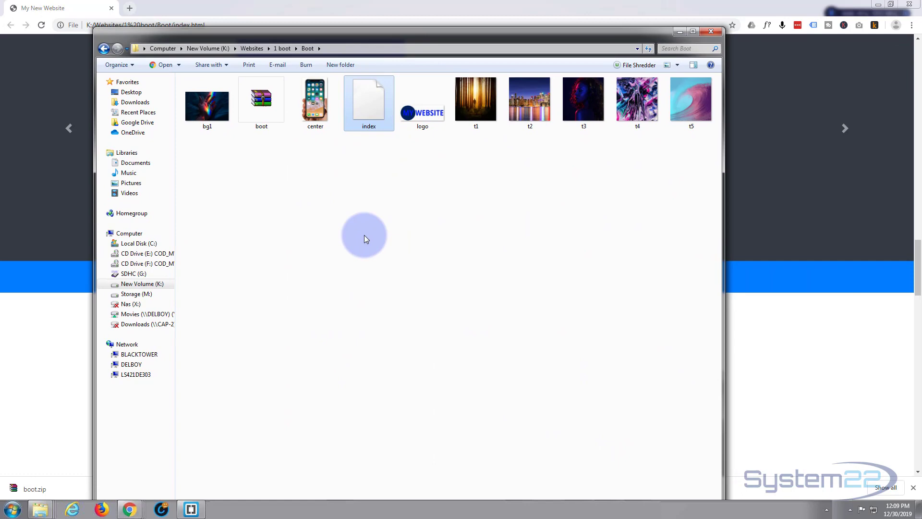
mouse_move(609, 497)
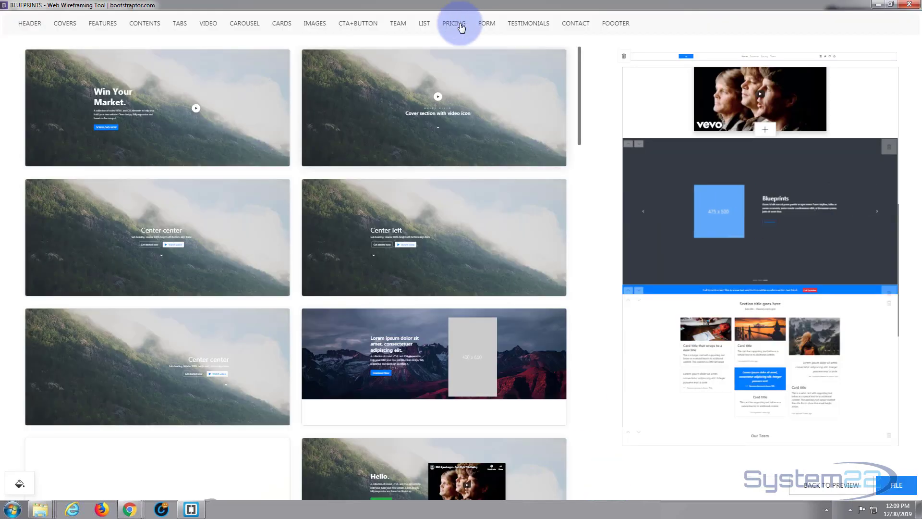
click(897, 485)
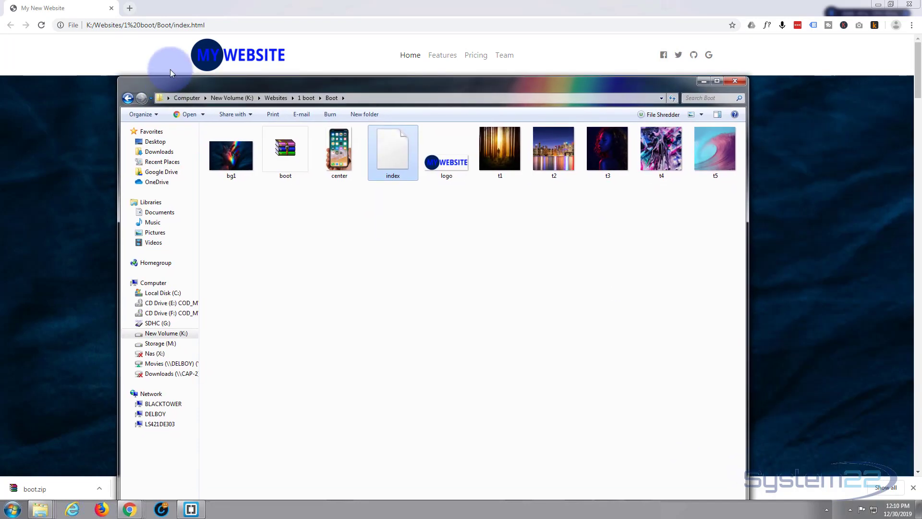
drag(412, 80, 412, 53)
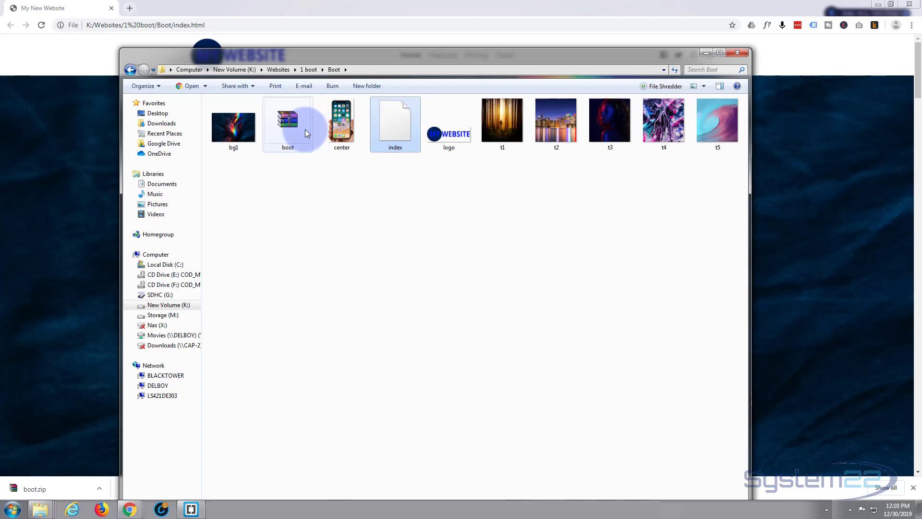
mouse_move(287, 147)
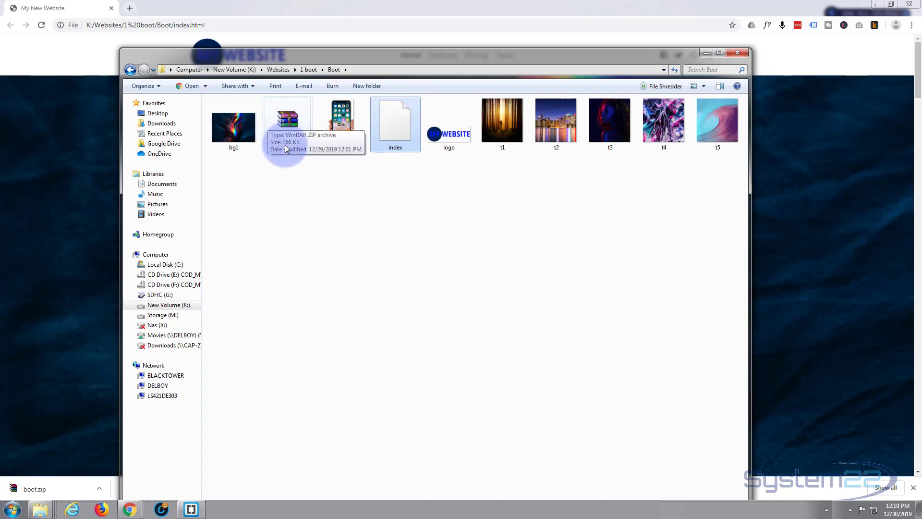
click(347, 191)
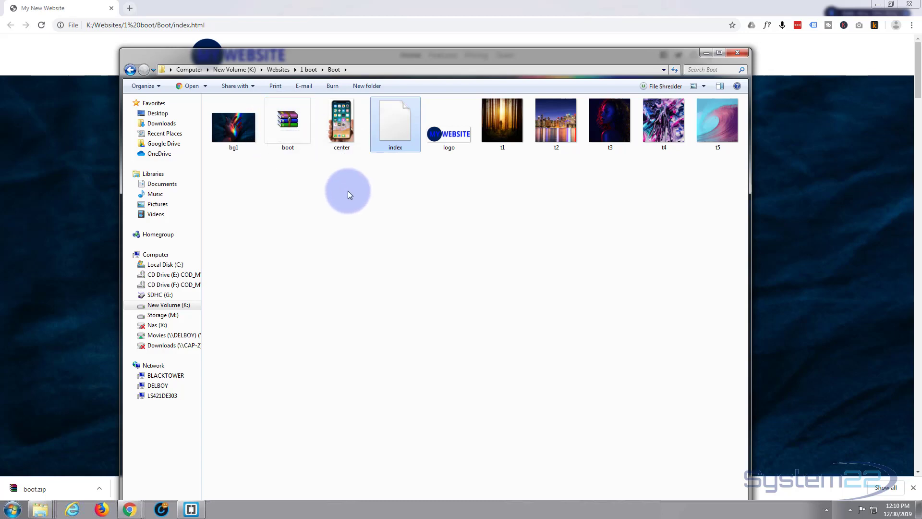
mouse_move(421, 58)
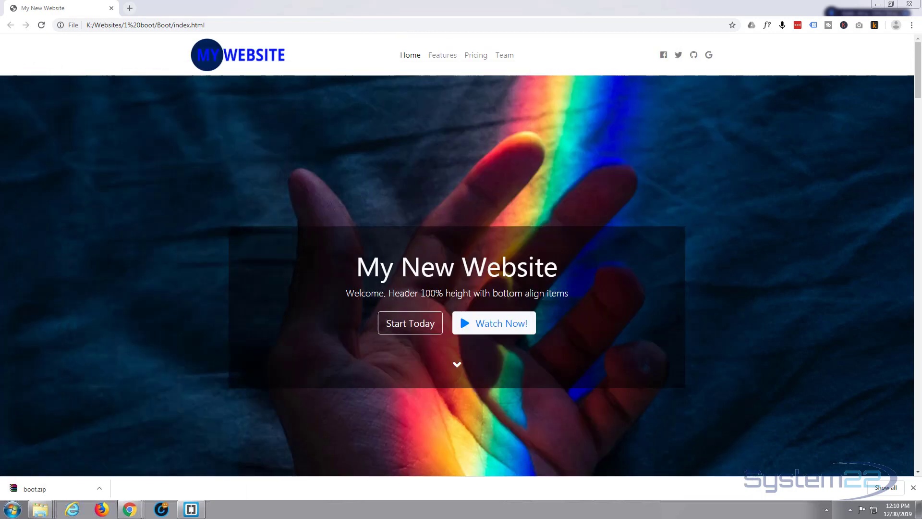
Bring the Boot folder back into view, now holding b4r.pdf beside the site files.
click(40, 508)
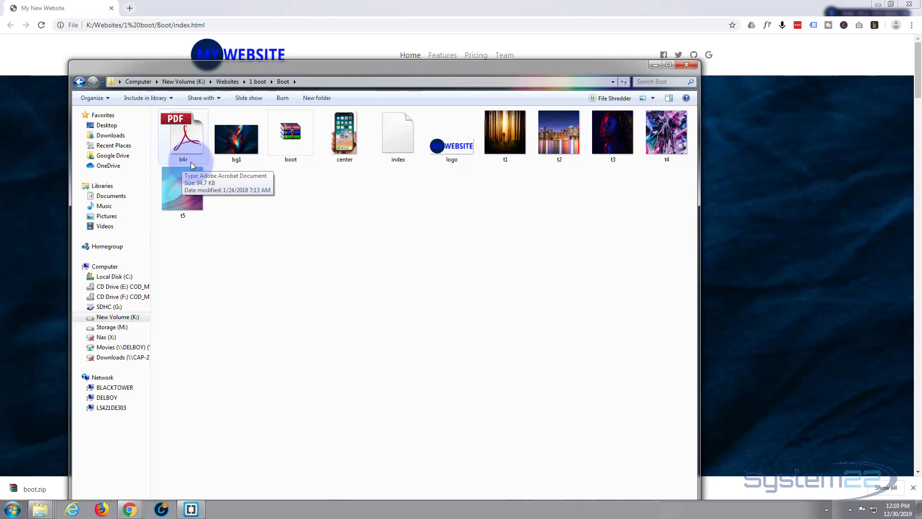
double_click(183, 132)
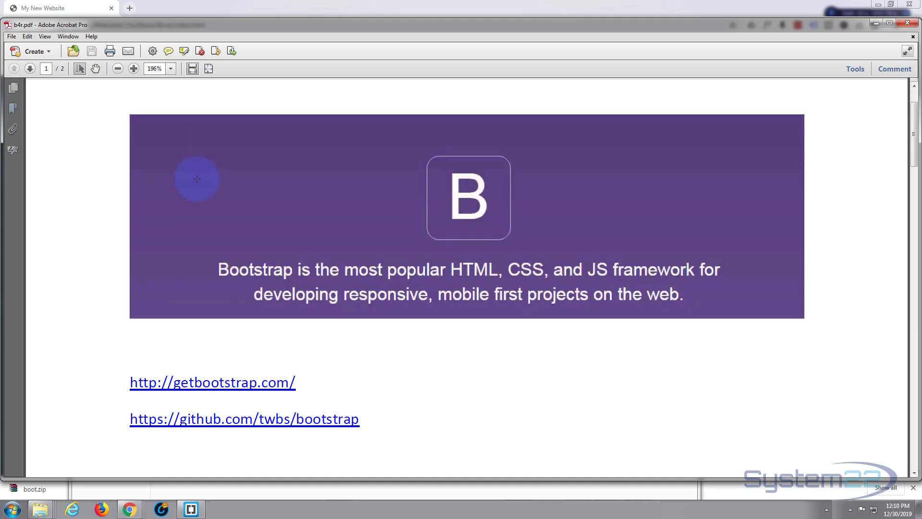
scroll(down, 3)
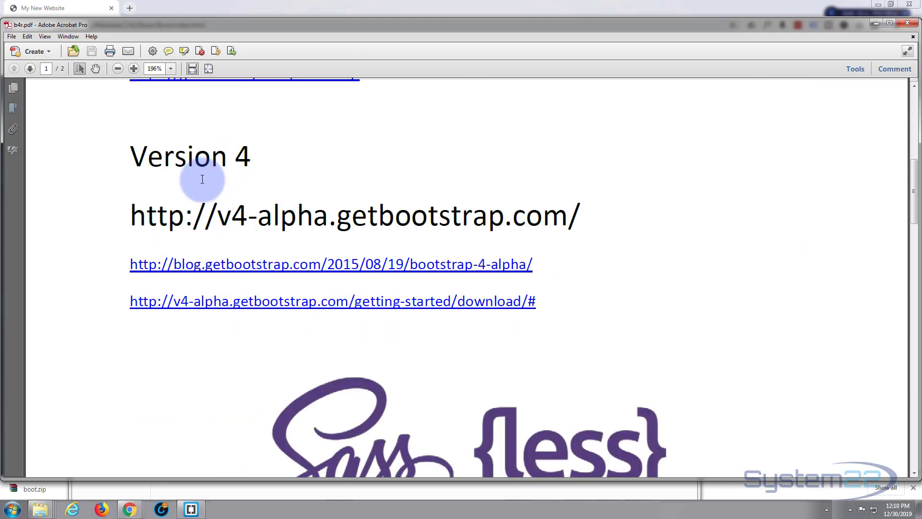
scroll(down, 3)
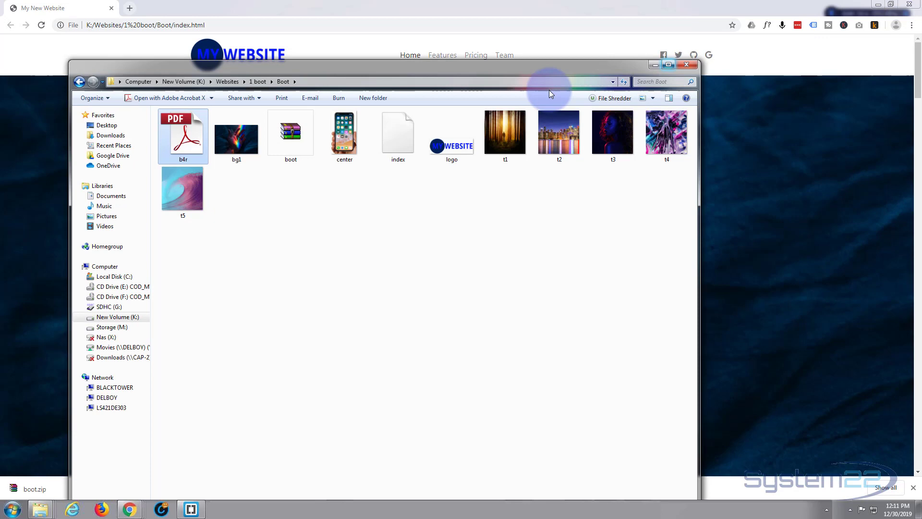
mouse_move(398, 132)
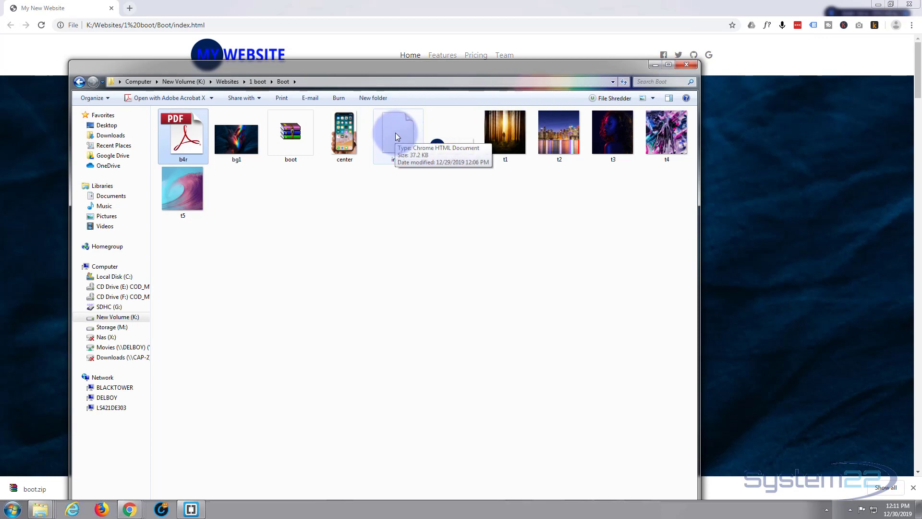
right_click(398, 131)
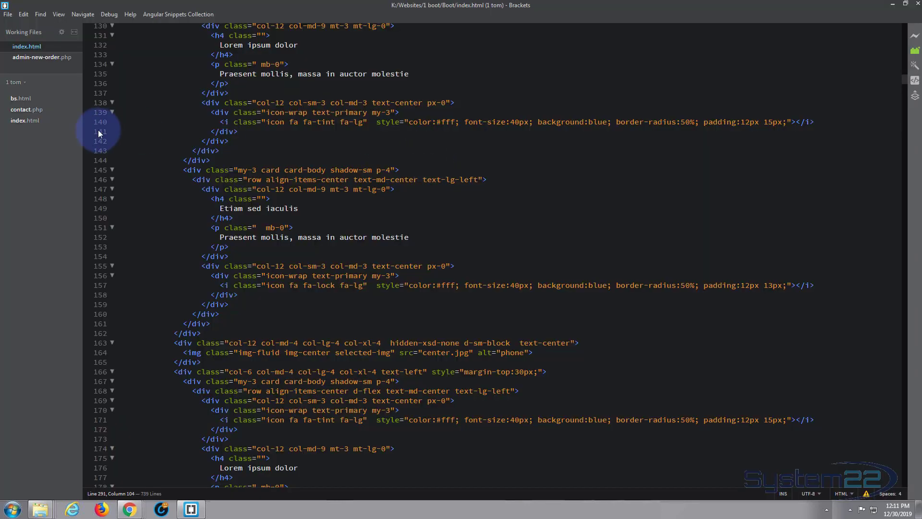
mouse_move(171, 134)
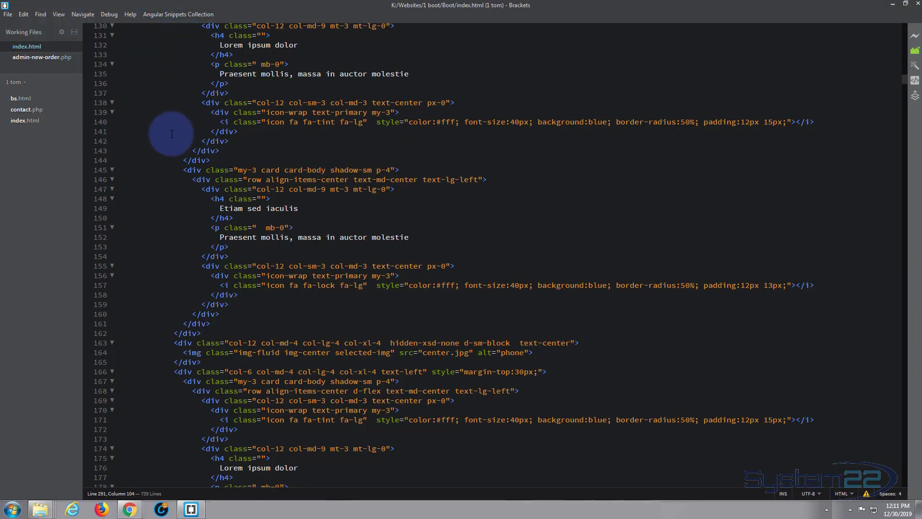
scroll(up, 3)
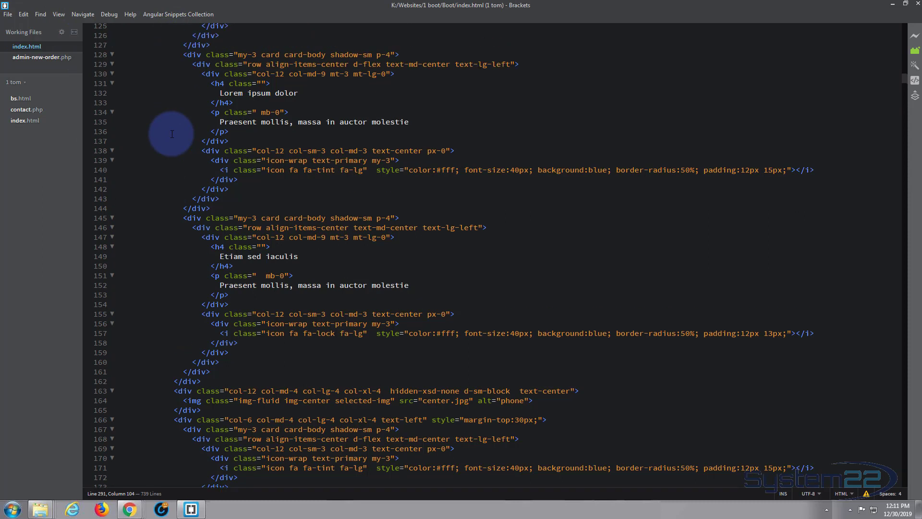
mouse_move(189, 130)
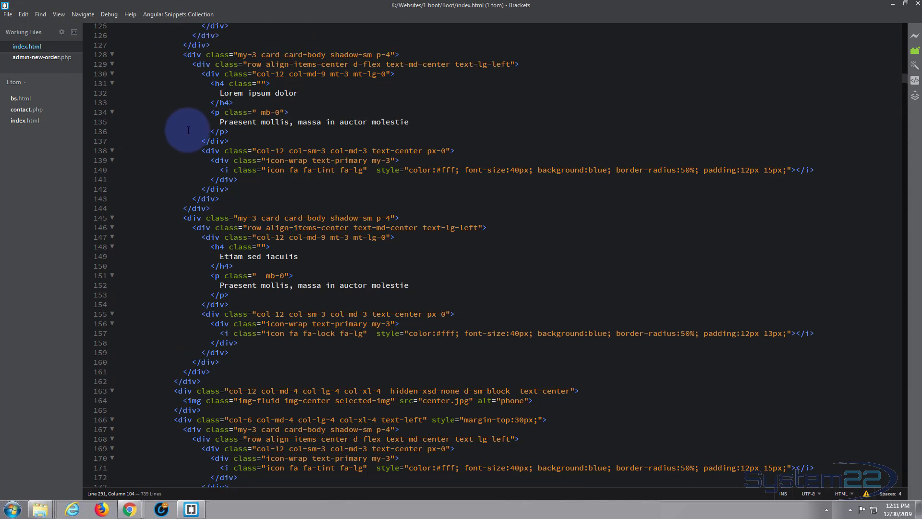
scroll(up, 3)
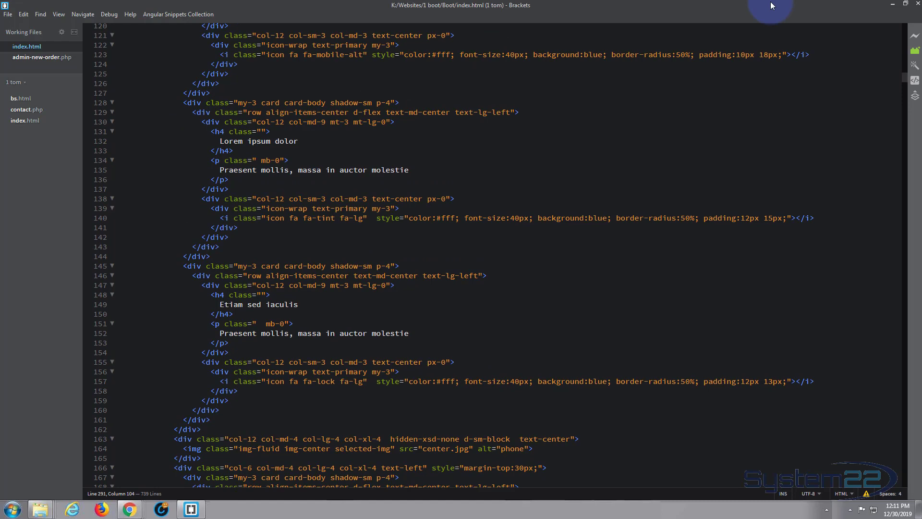
scroll(down, 3)
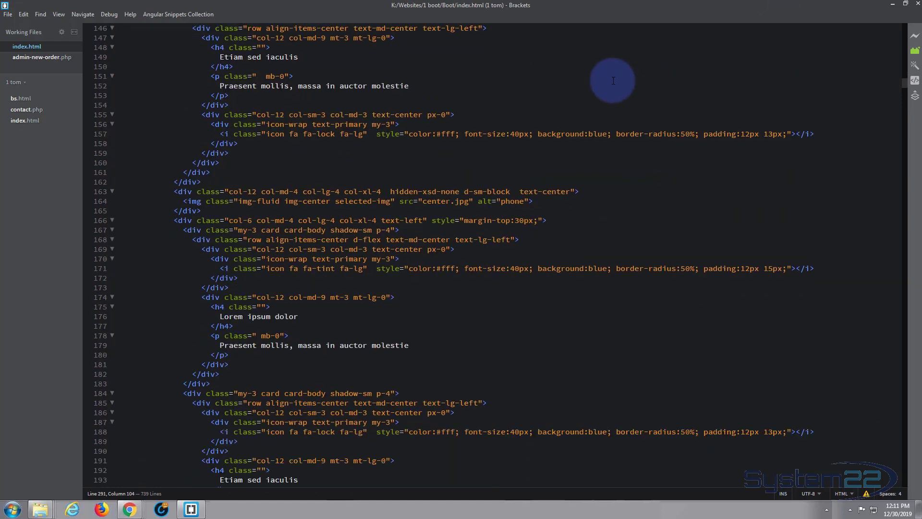
scroll(down, 3)
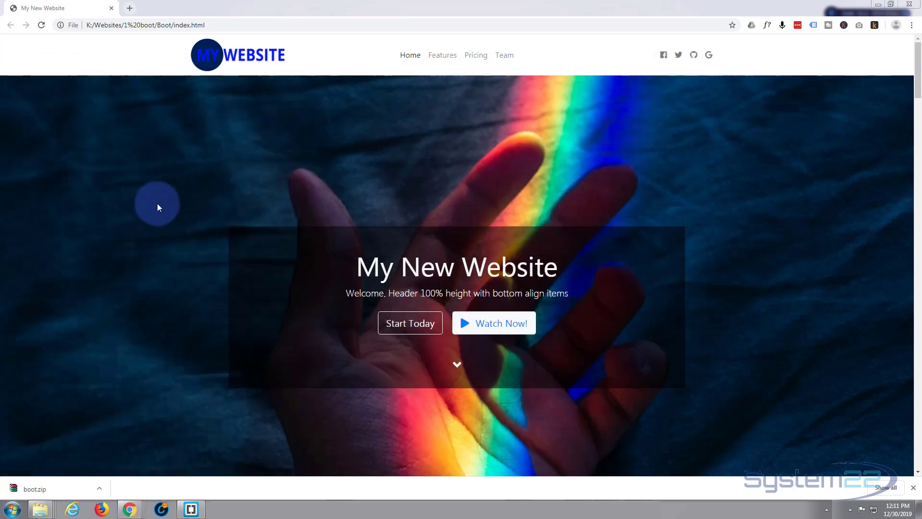
scroll(down, 3)
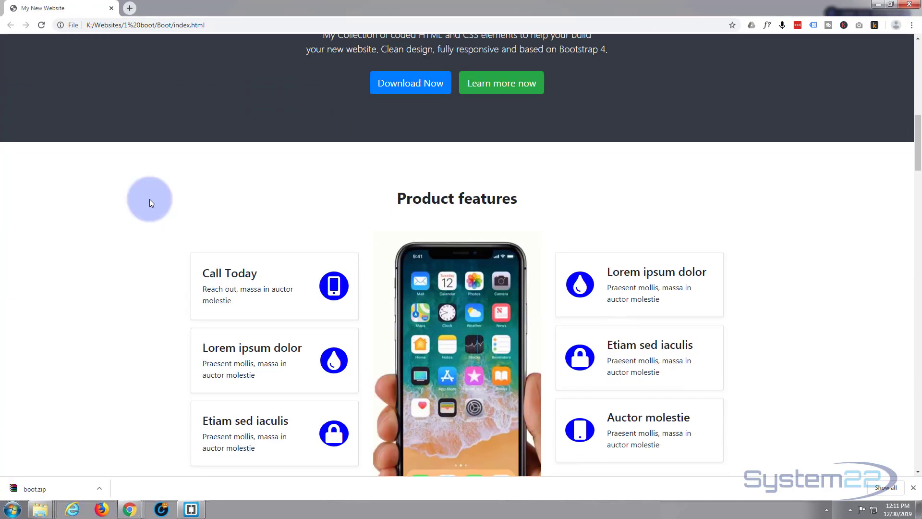
scroll(up, 3)
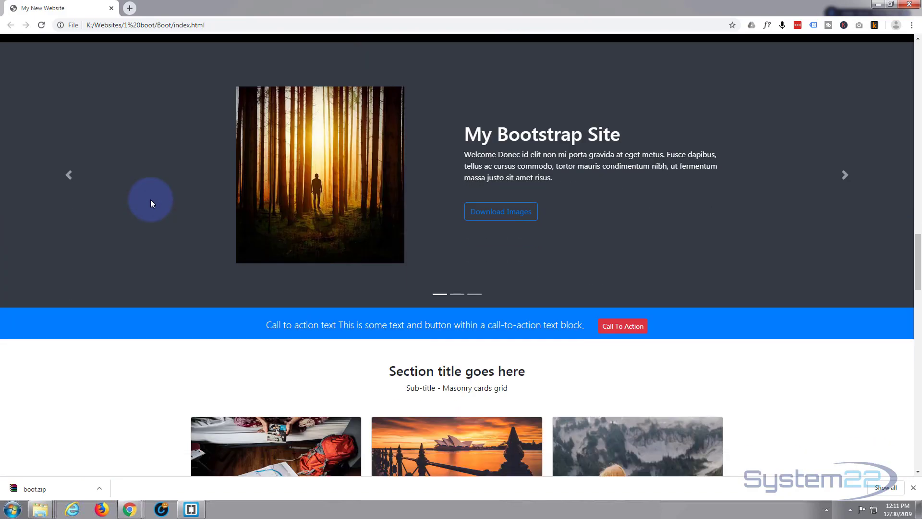
scroll(down, 3)
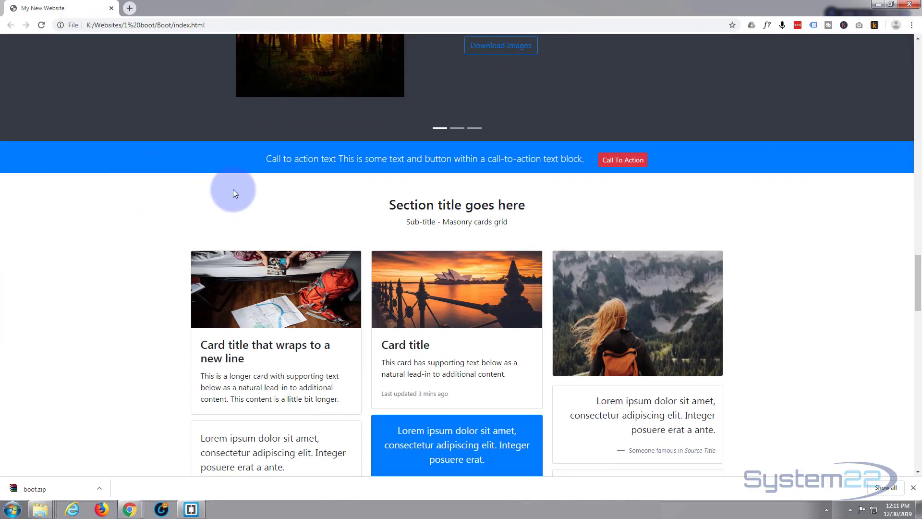
mouse_move(239, 200)
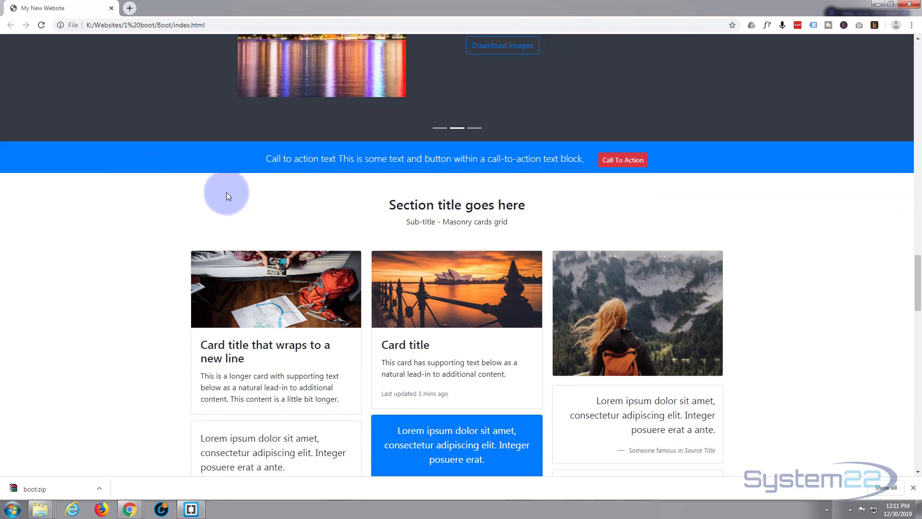
mouse_move(582, 157)
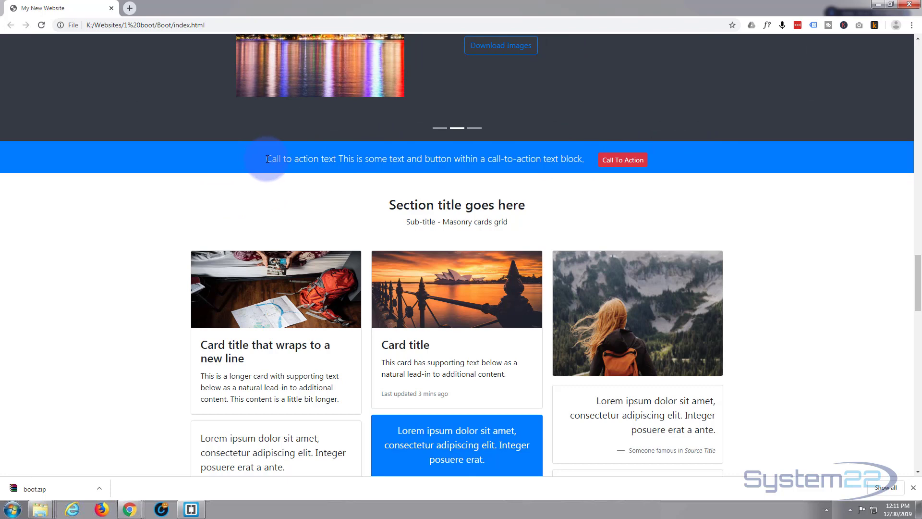
mouse_move(355, 160)
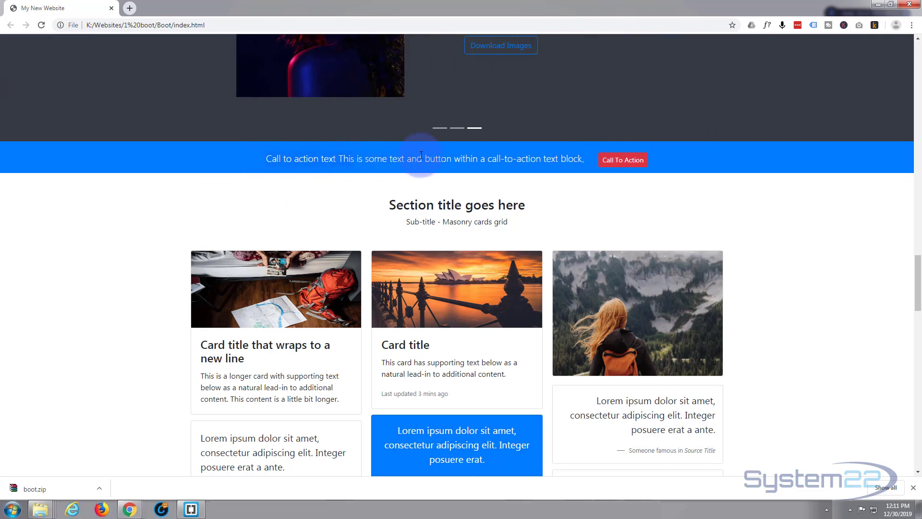
mouse_move(266, 465)
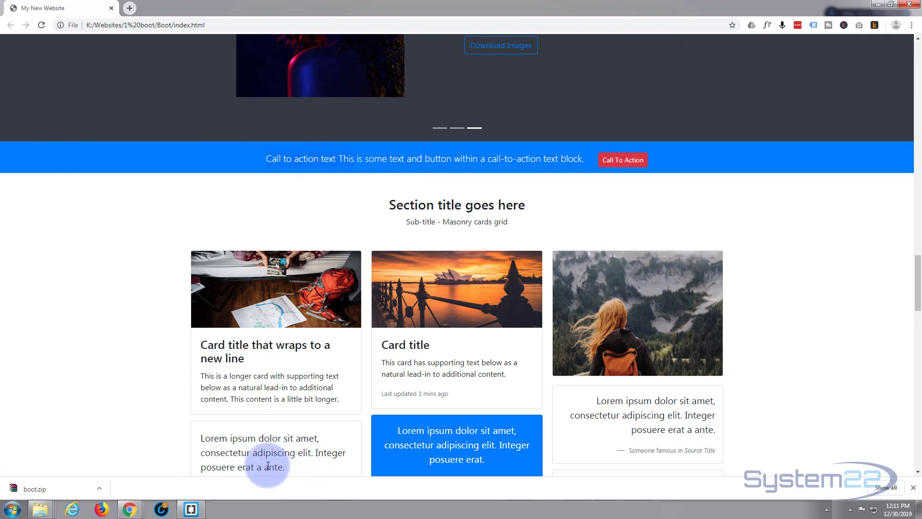
Locate the call-to-action markup in index.html by finding "Call to action text This".
click(190, 509)
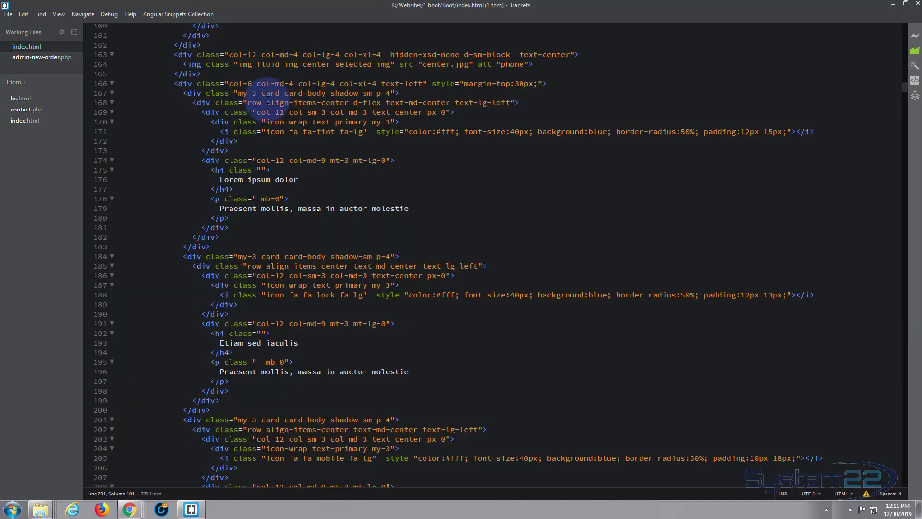
mouse_move(299, 12)
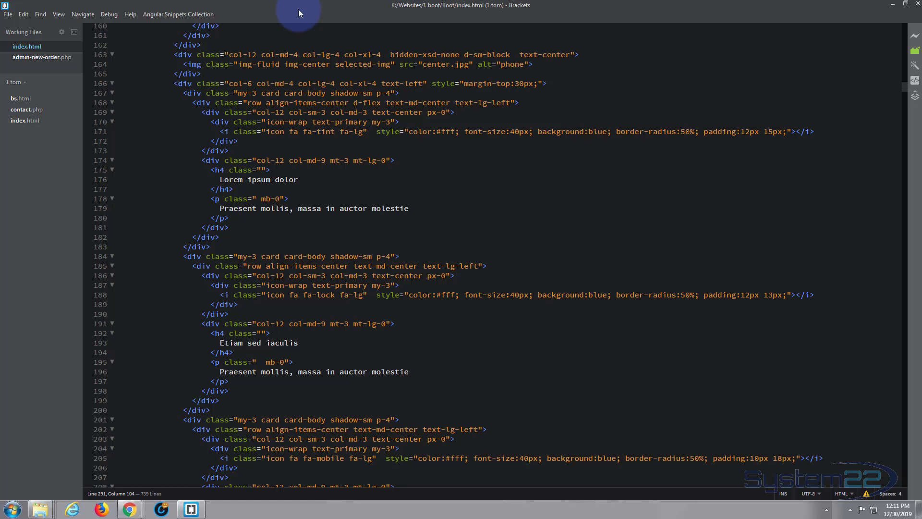
scroll(down, 3)
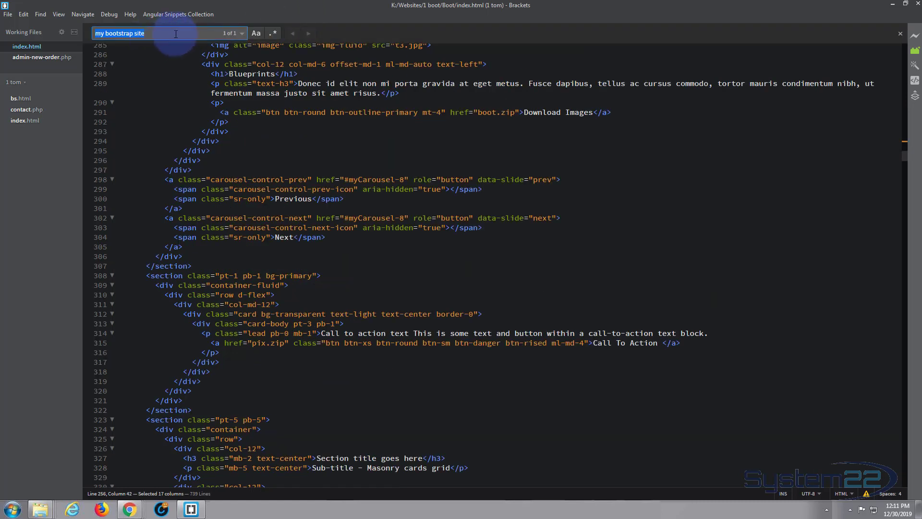
text(Call to action text This)
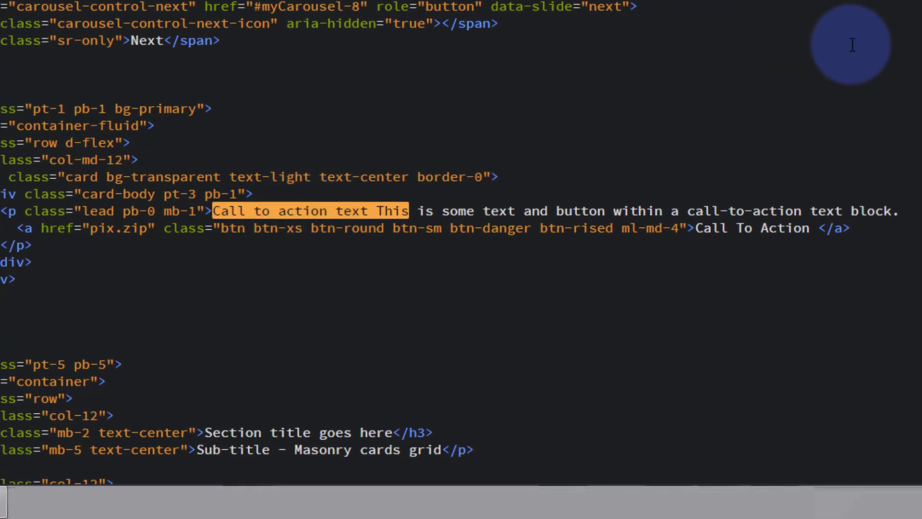
mouse_move(698, 229)
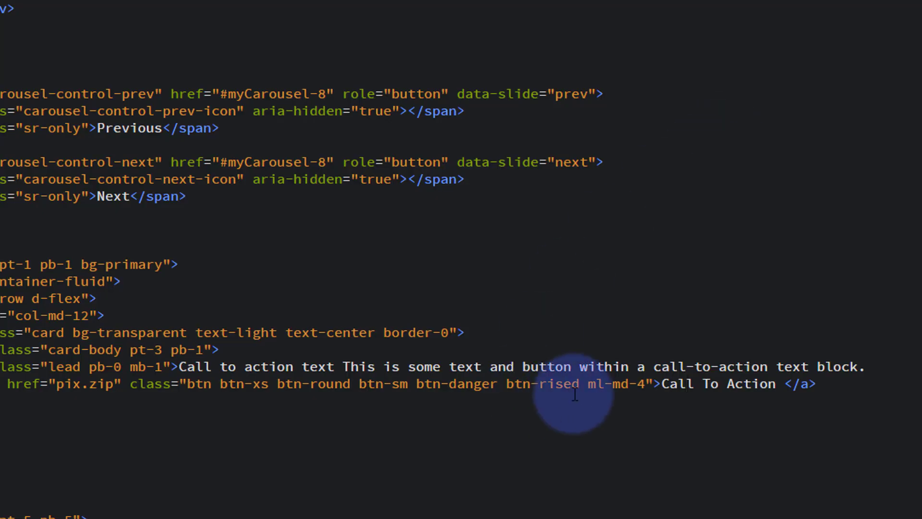
Relabel the call-to-action button from Call To Action to Downoad PDF.
double_click(727, 384)
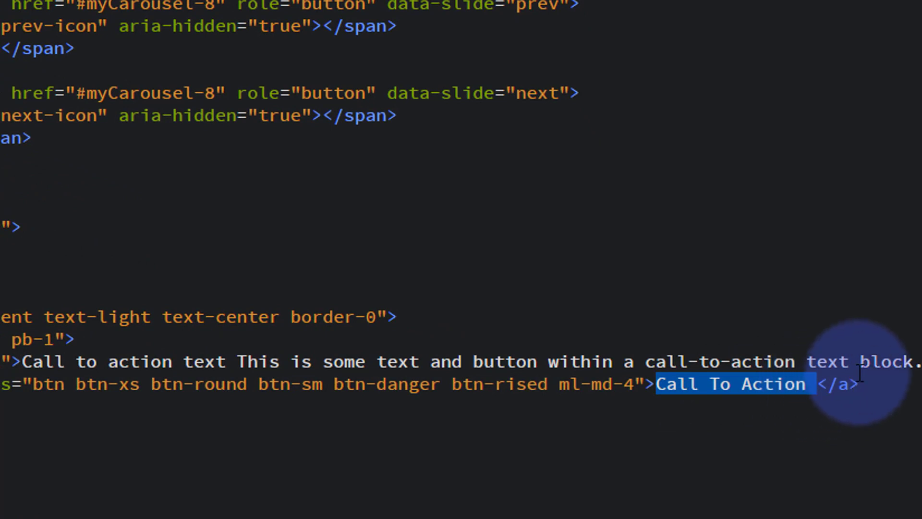
text(Downoad)
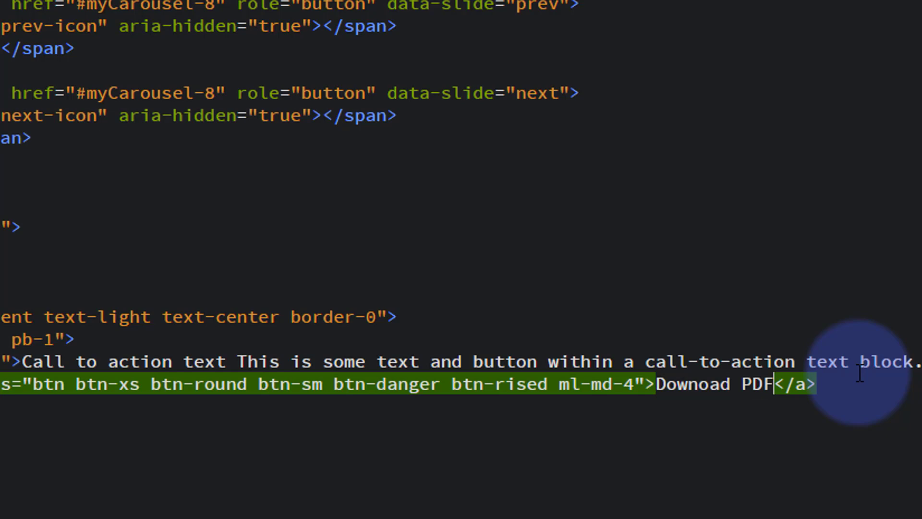
mouse_move(141, 329)
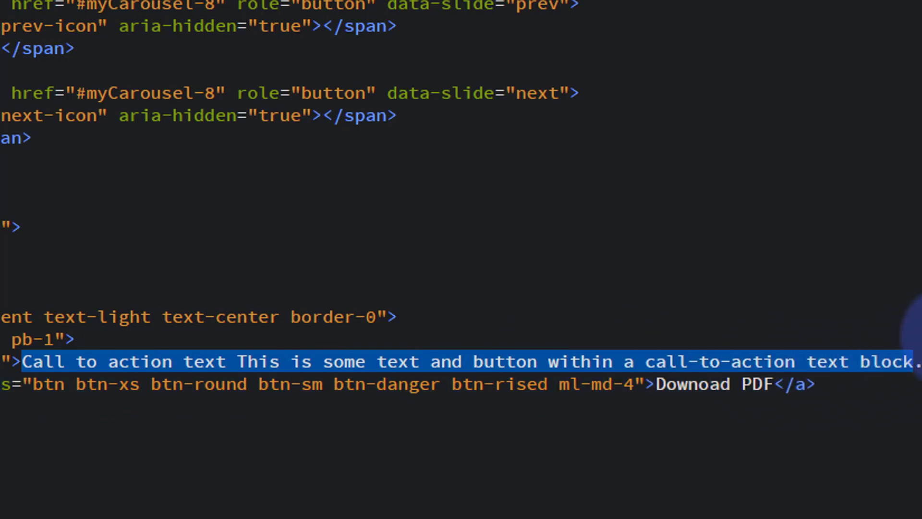
Rewrite the paragraph as "CLicxk here to read and download the PDF file".
text(CLicxk .)
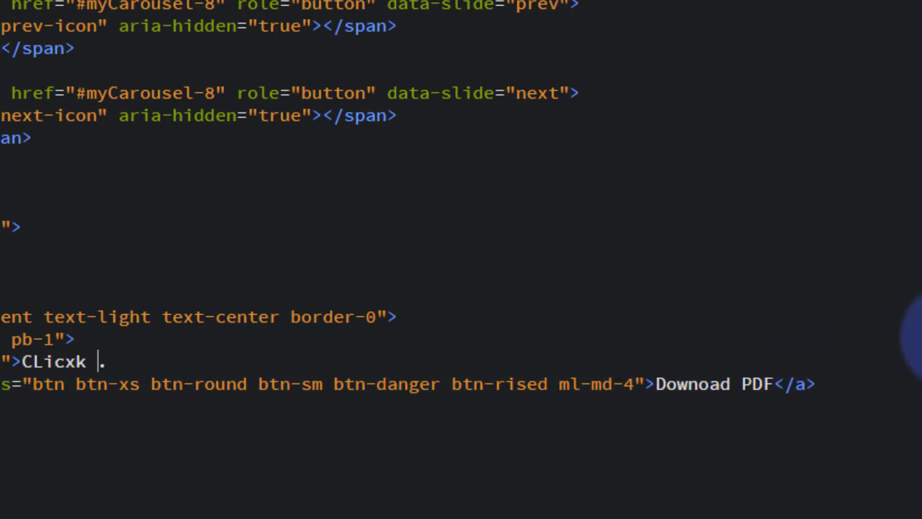
text(here to re)
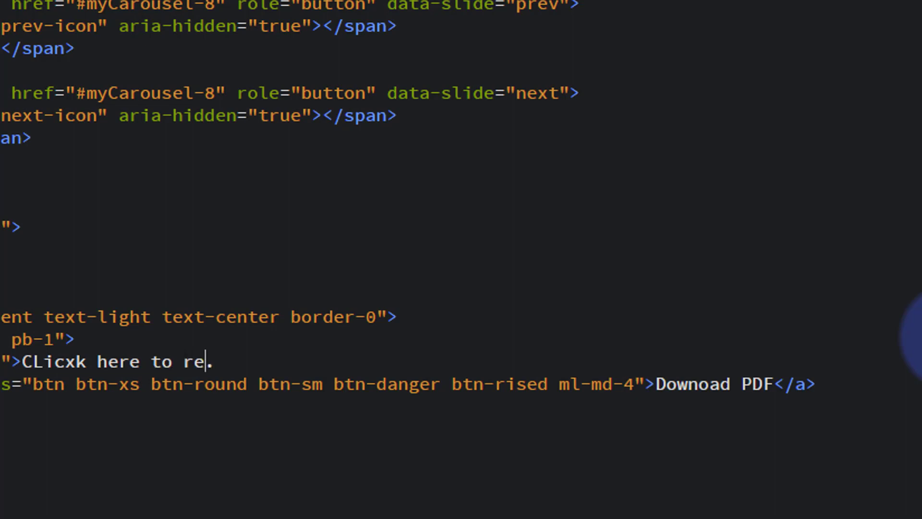
text(ad and do)
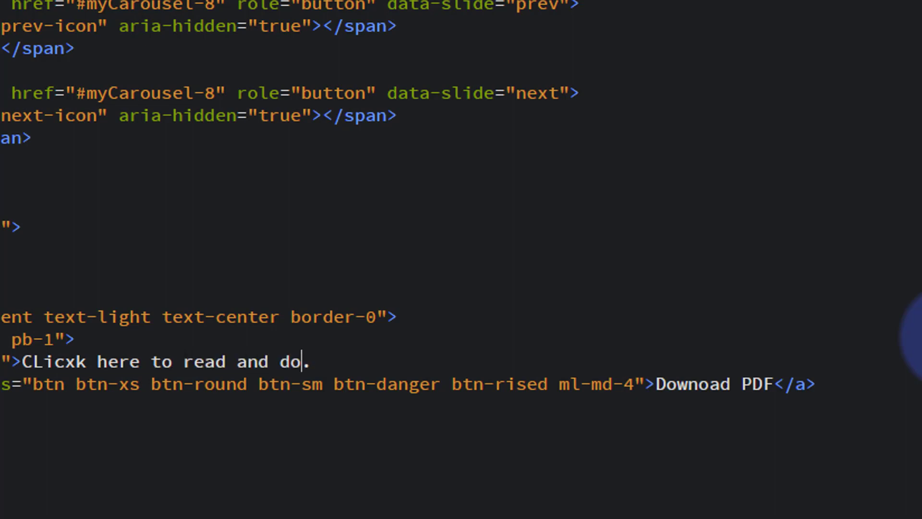
text(wnload th)
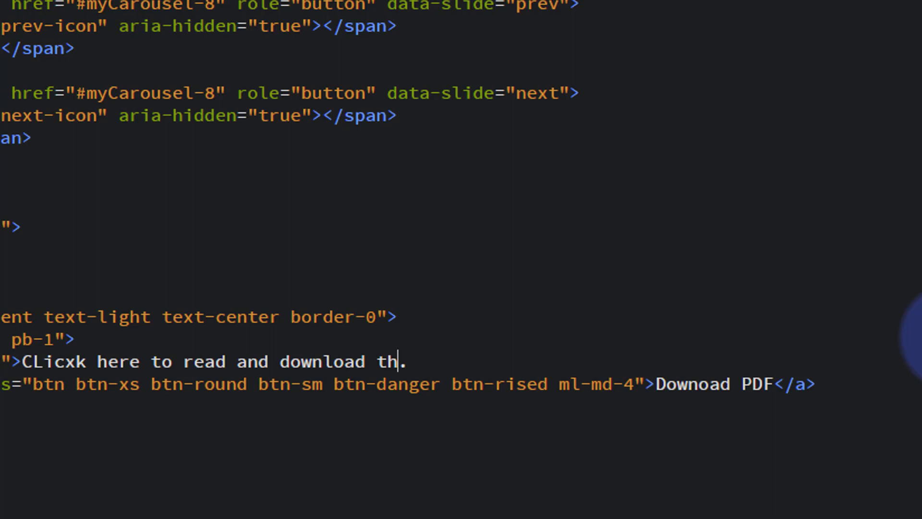
text(e PDF f)
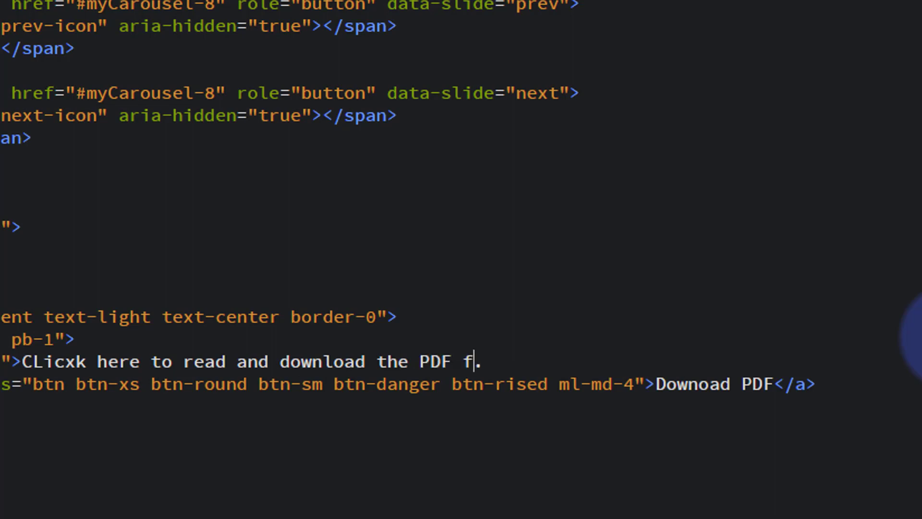
text(ile)
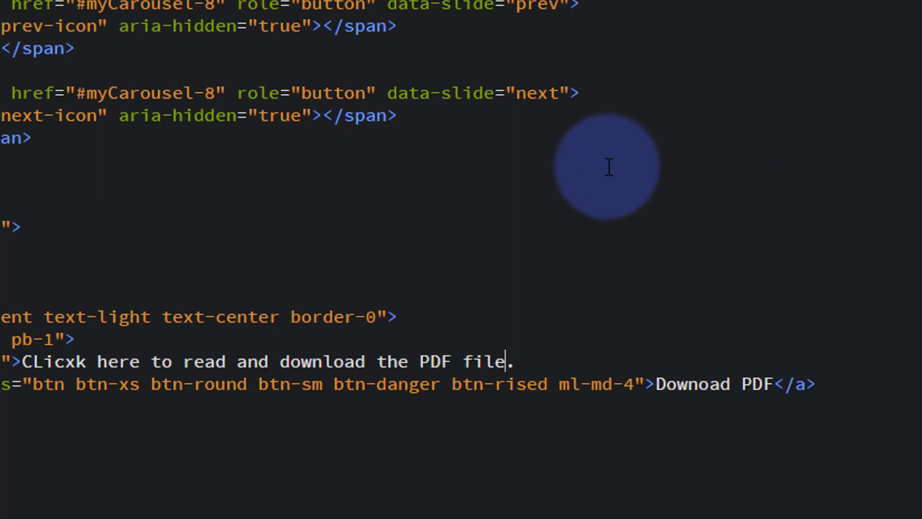
mouse_move(429, 124)
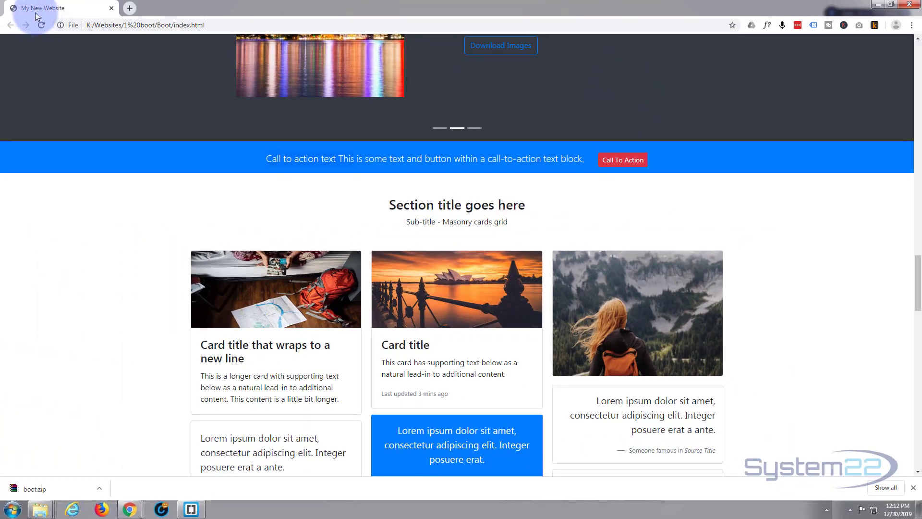
Reload the page and test the Download PDF button, whose pix.zip link returns file-not-found.
click(41, 25)
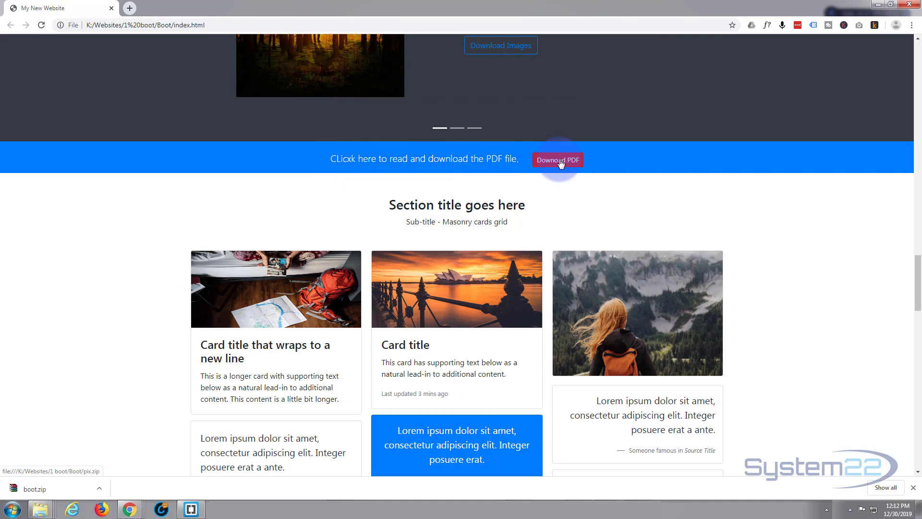
click(557, 161)
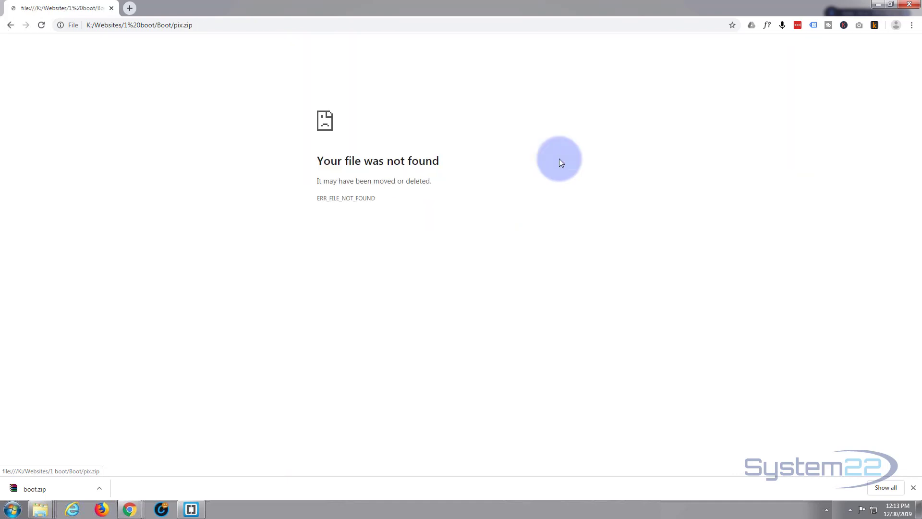
mouse_move(8, 25)
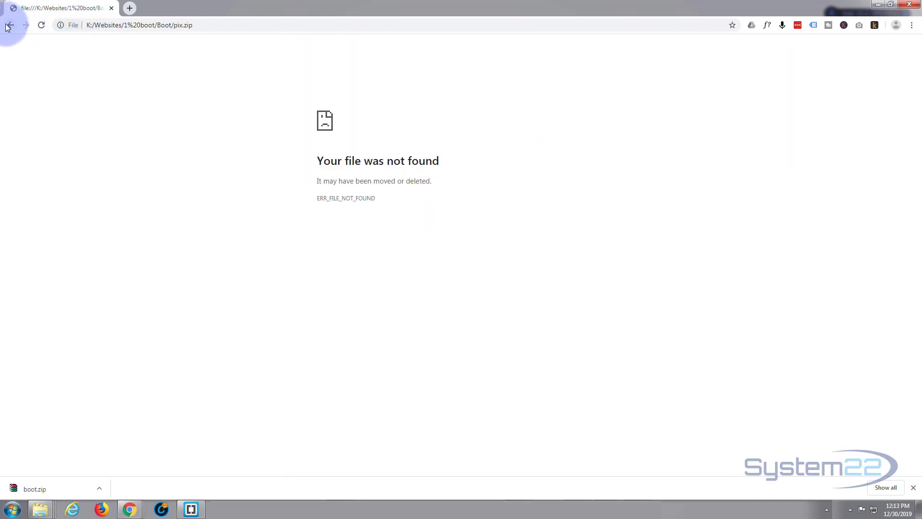
click(8, 25)
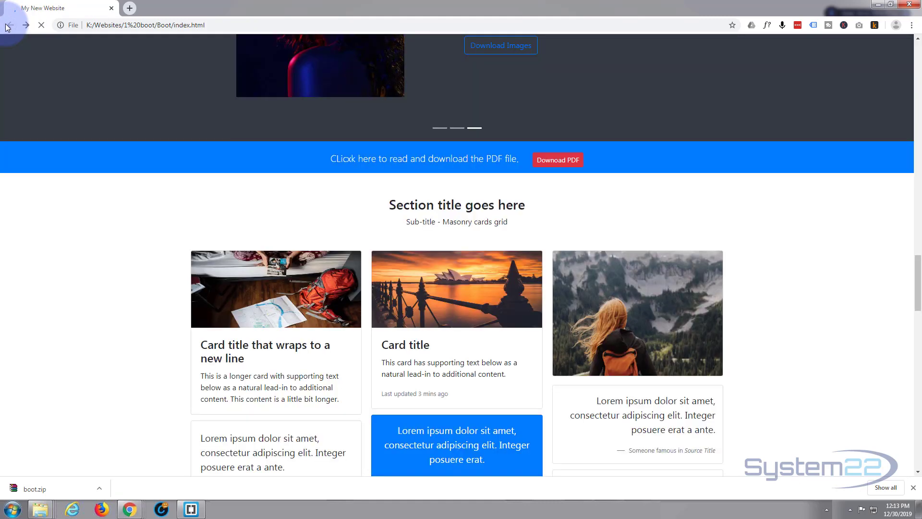
mouse_move(313, 438)
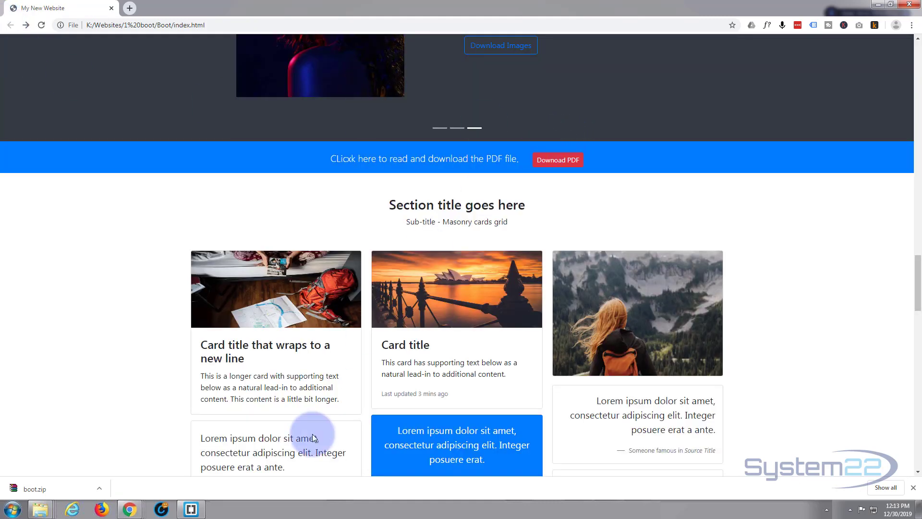
mouse_move(230, 491)
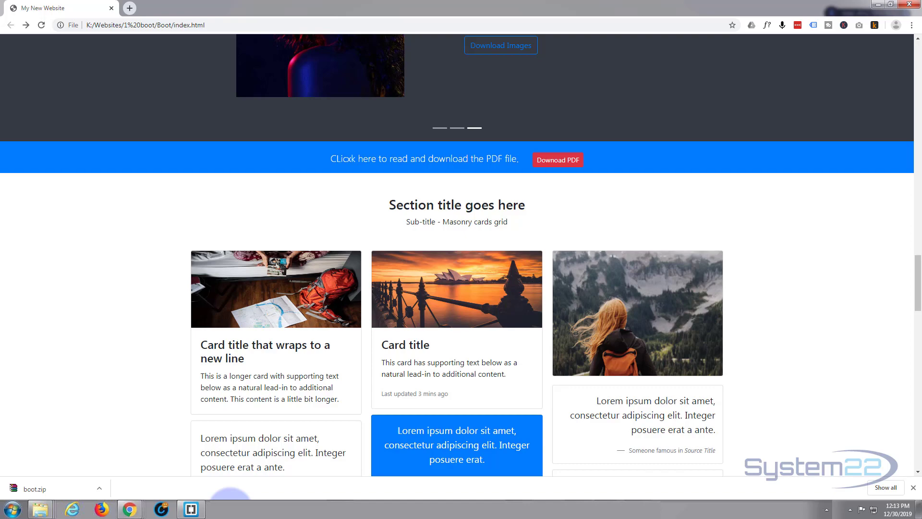
click(190, 510)
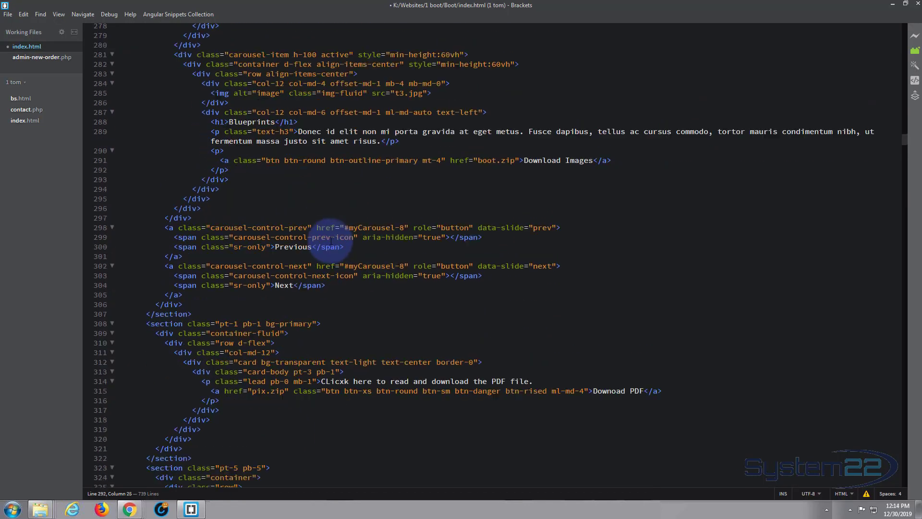
Repoint the Download PDF link from pix.zip to b4r.pdf and correct CLicxk to Click.
scroll(down, 3)
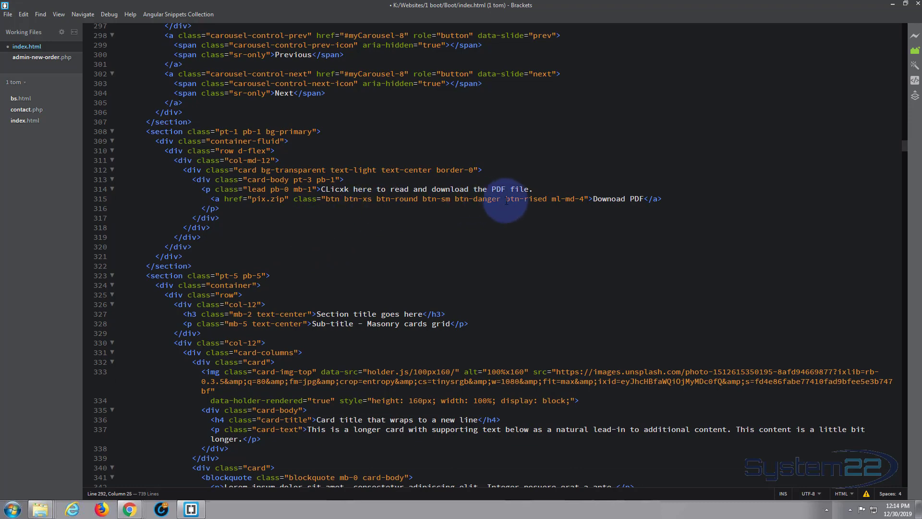
mouse_move(215, 208)
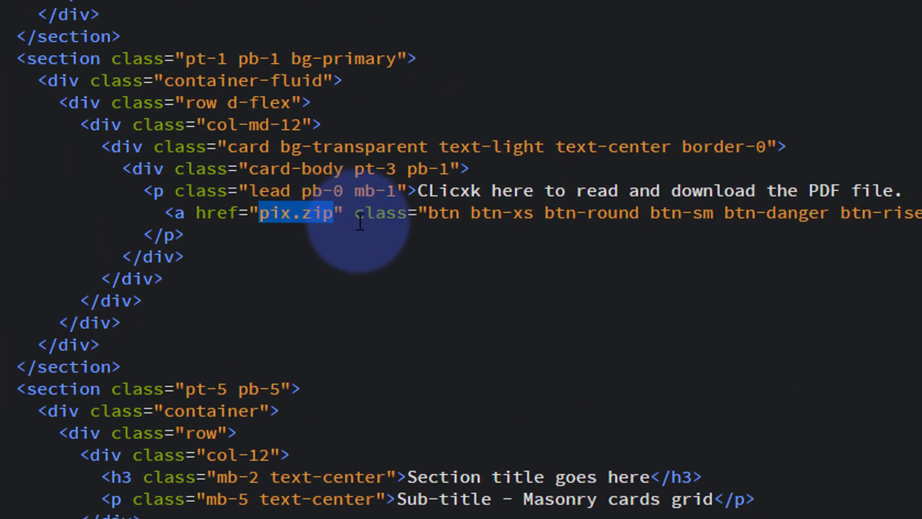
key(Delete)
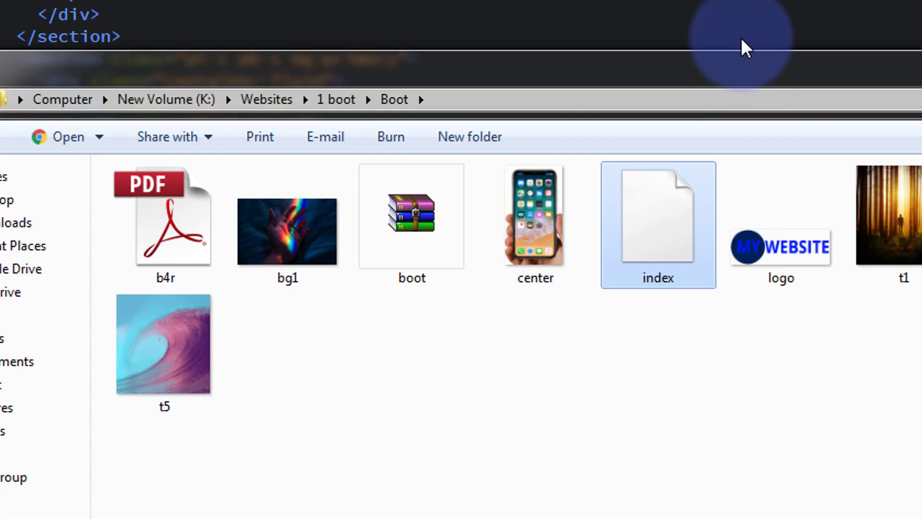
mouse_move(122, 247)
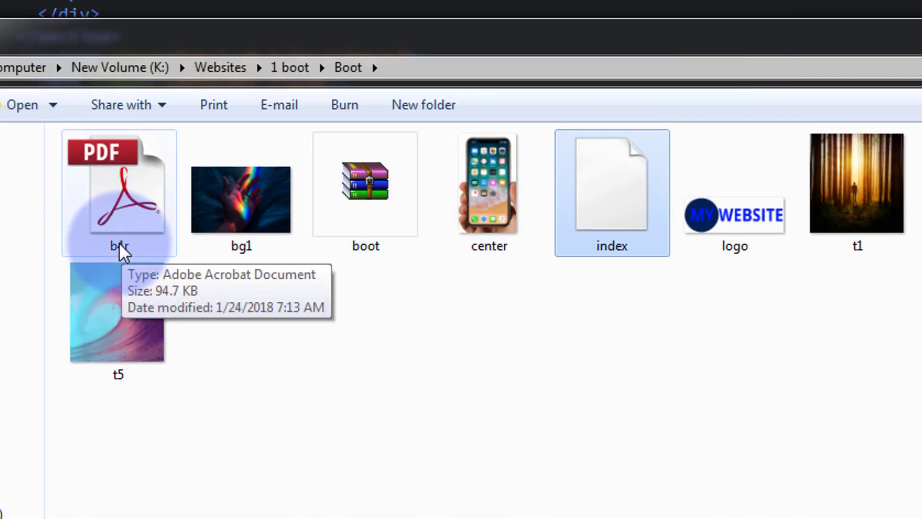
mouse_move(577, 50)
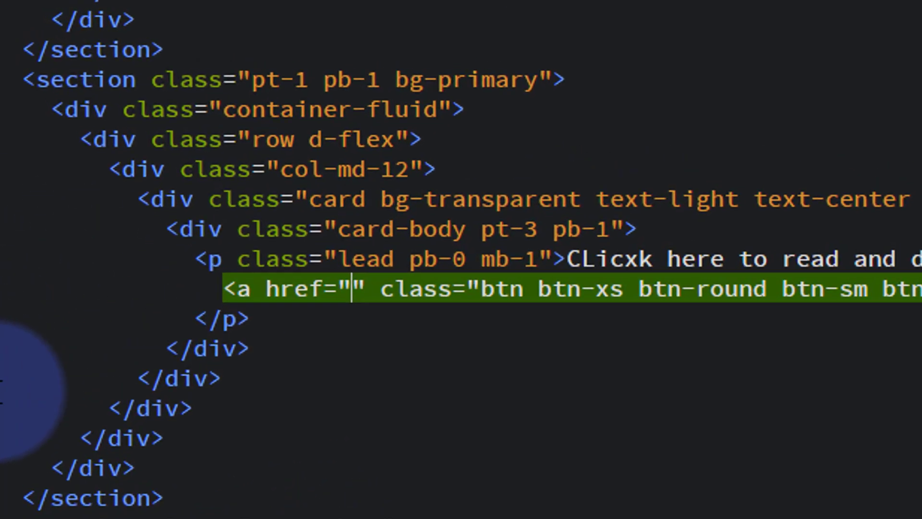
text(b)
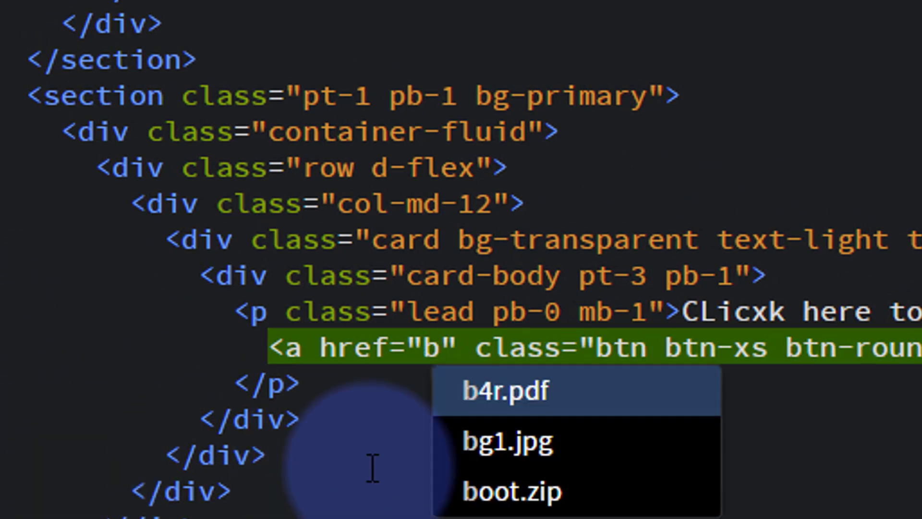
click(500, 391)
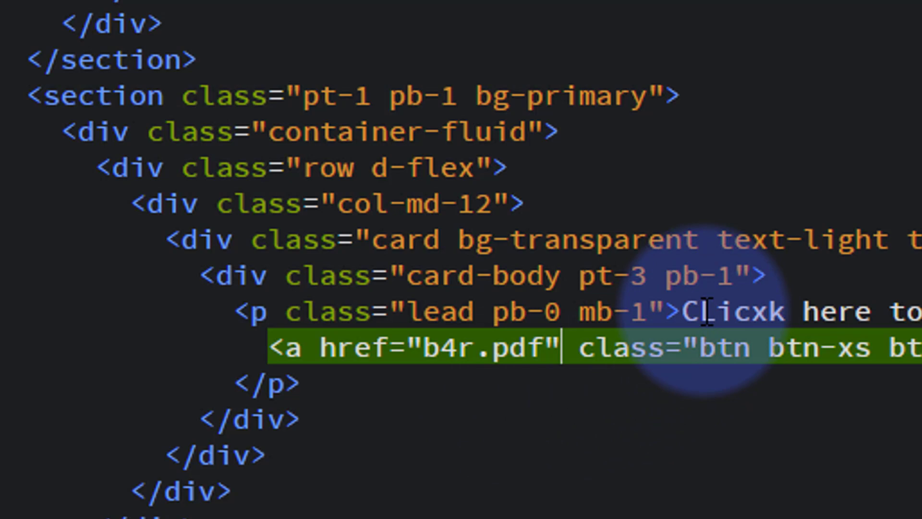
click(704, 311)
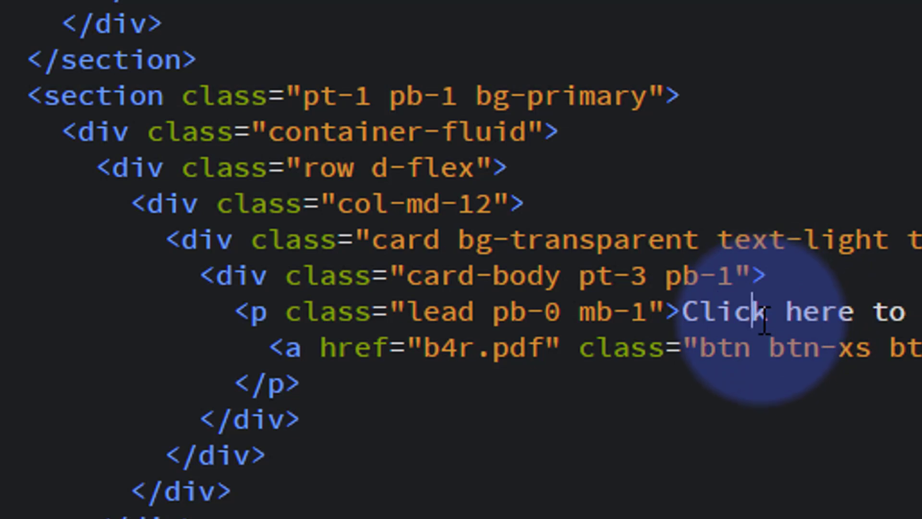
mouse_move(186, 405)
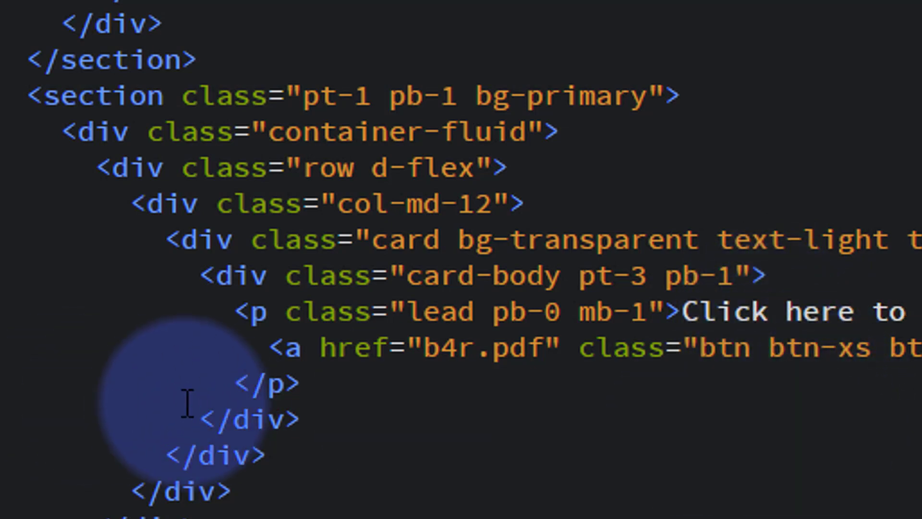
mouse_move(221, 385)
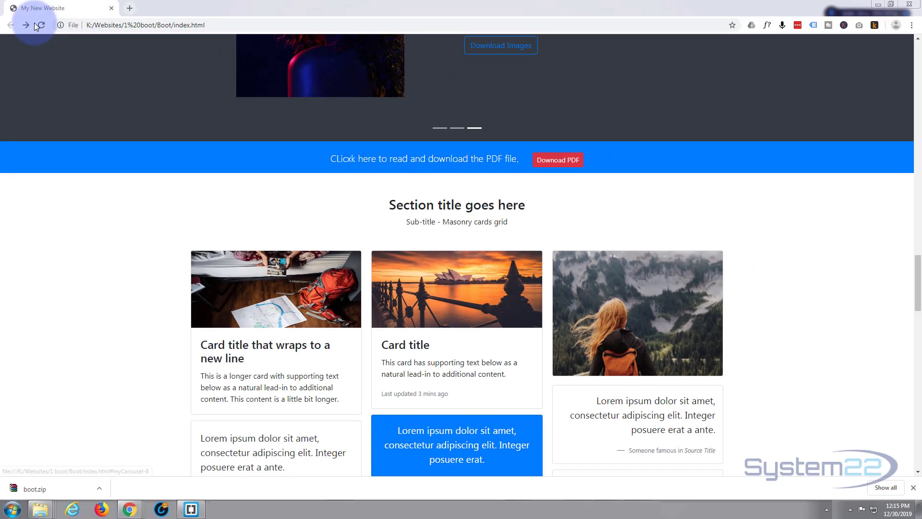
Refresh the page and confirm Download PDF opens b4r.pdf, then return to the site.
click(38, 25)
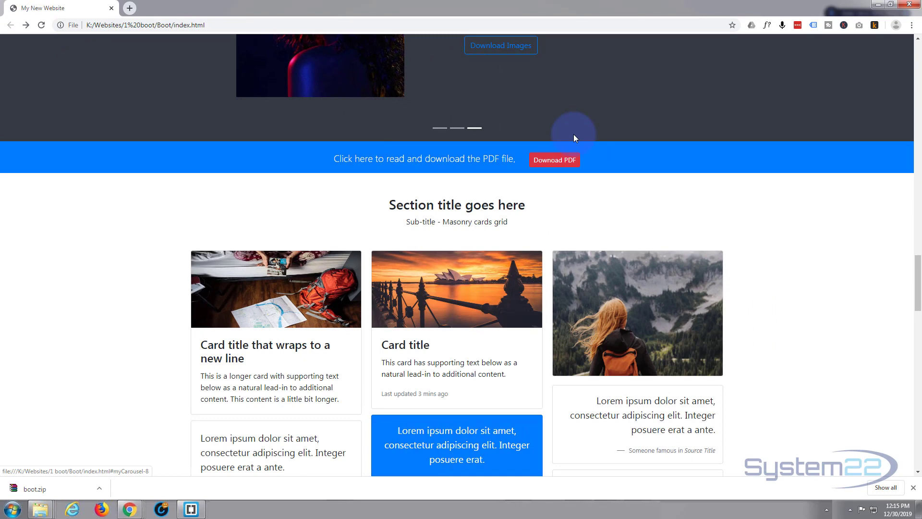
mouse_move(553, 160)
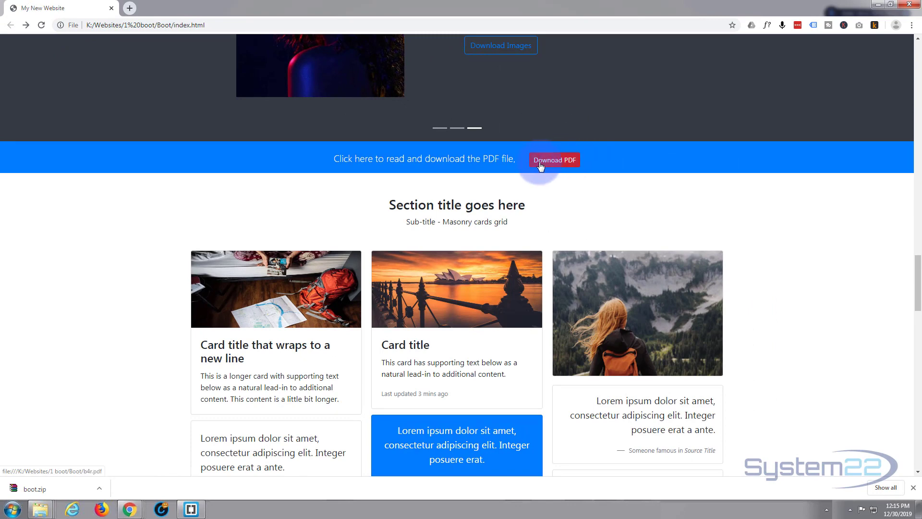
click(553, 160)
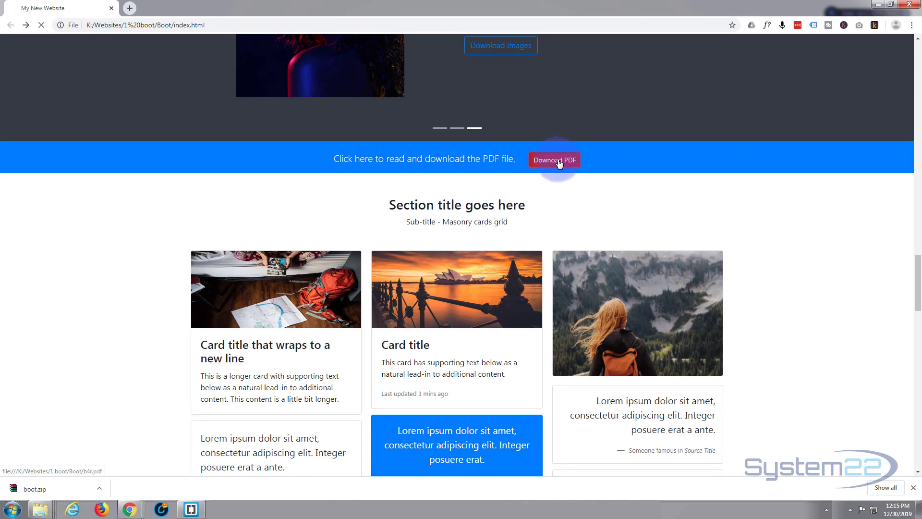
click(553, 160)
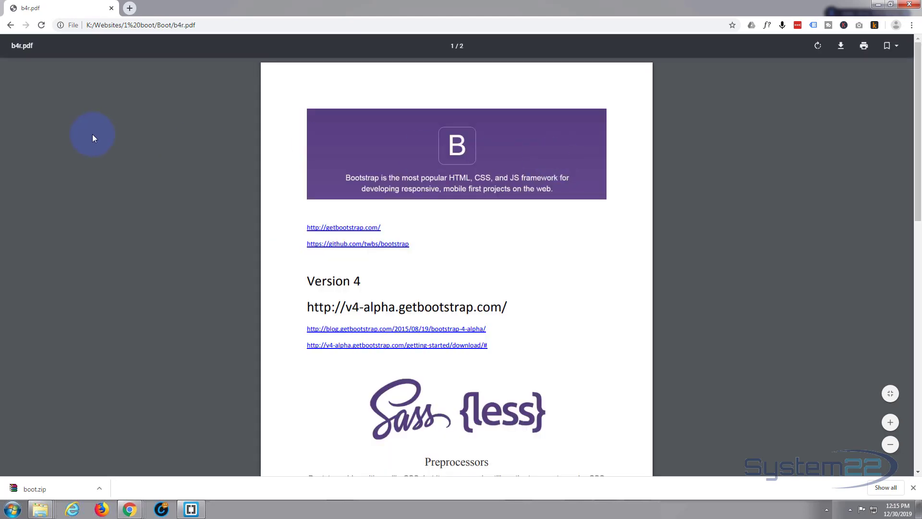
mouse_move(412, 136)
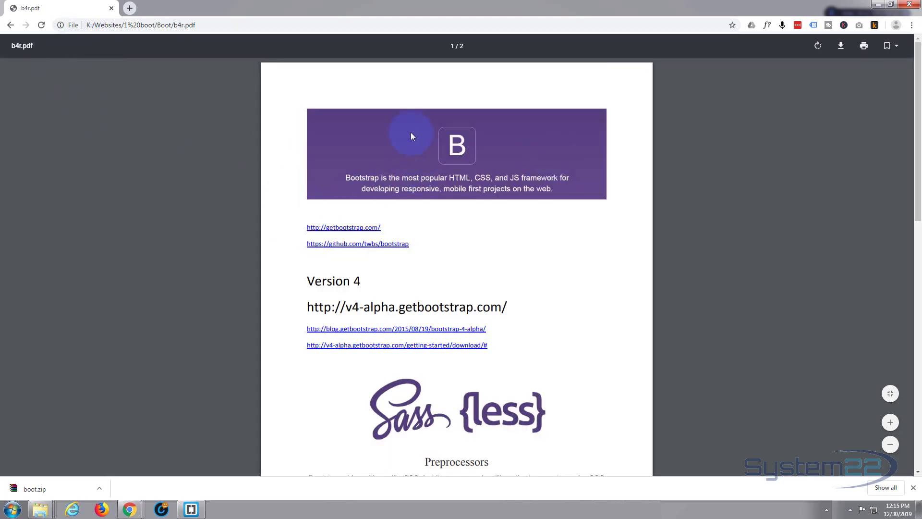
scroll(down, 3)
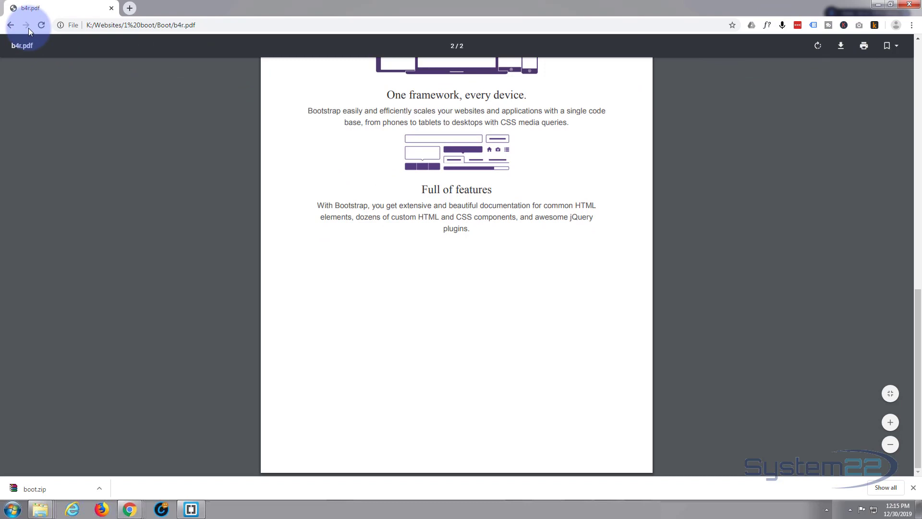
click(11, 25)
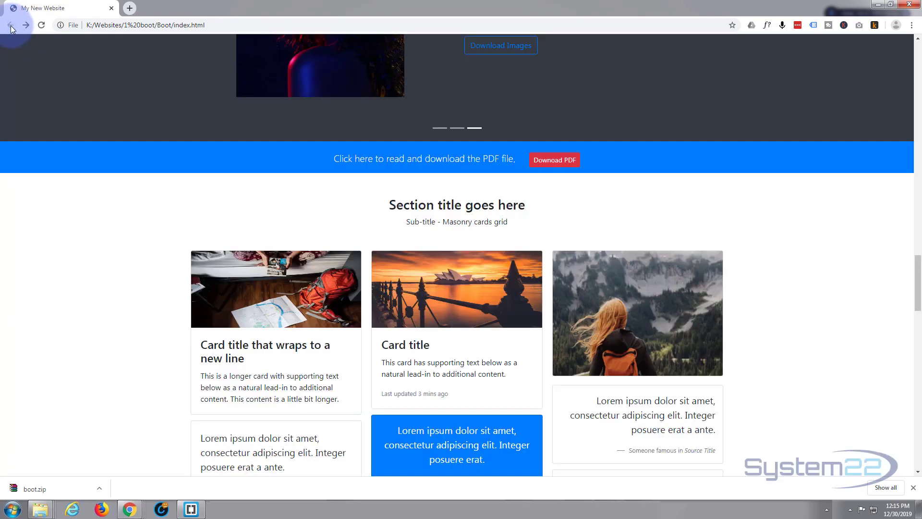
mouse_move(554, 160)
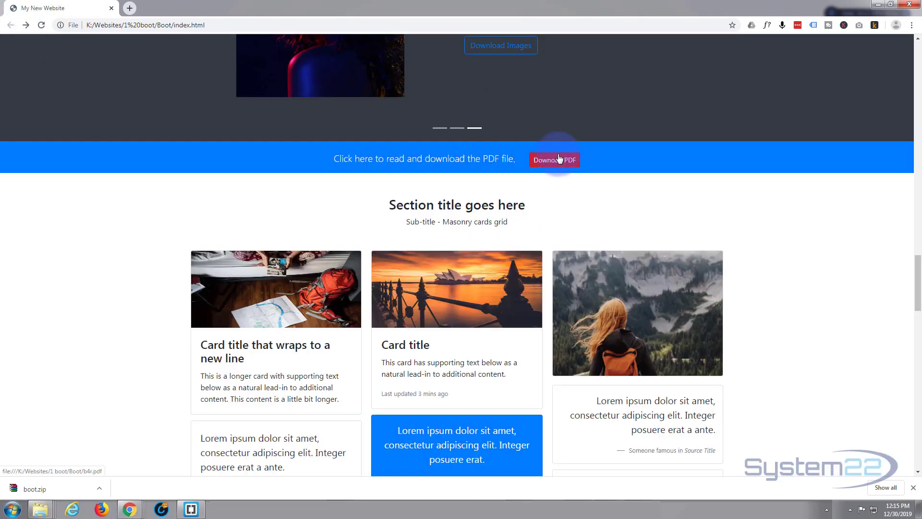
mouse_move(372, 453)
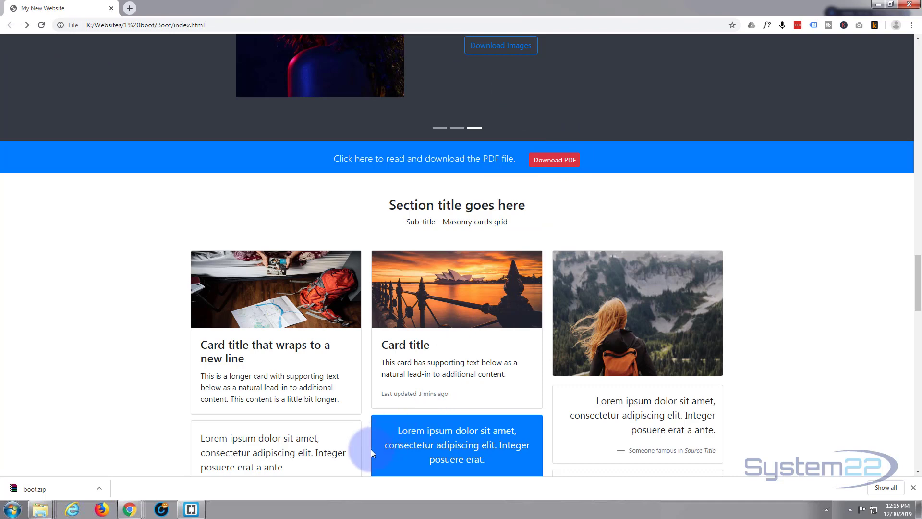
click(190, 508)
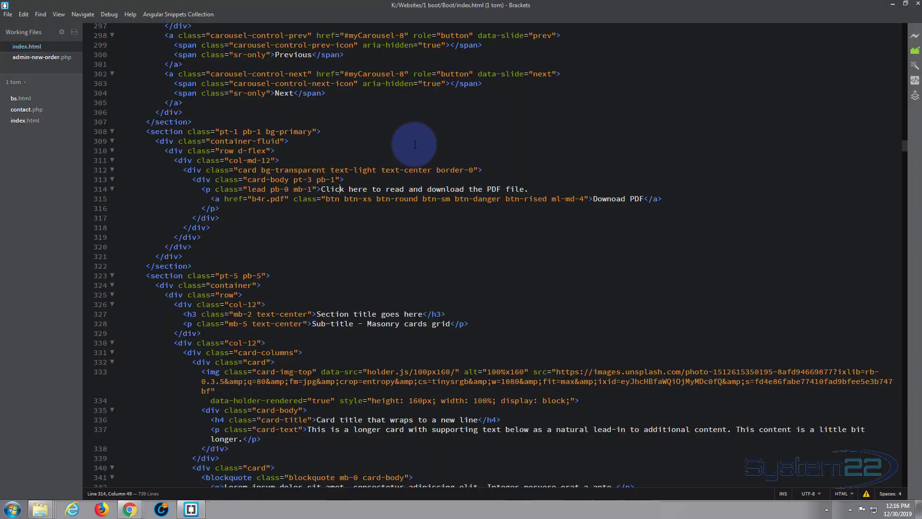
mouse_move(485, 169)
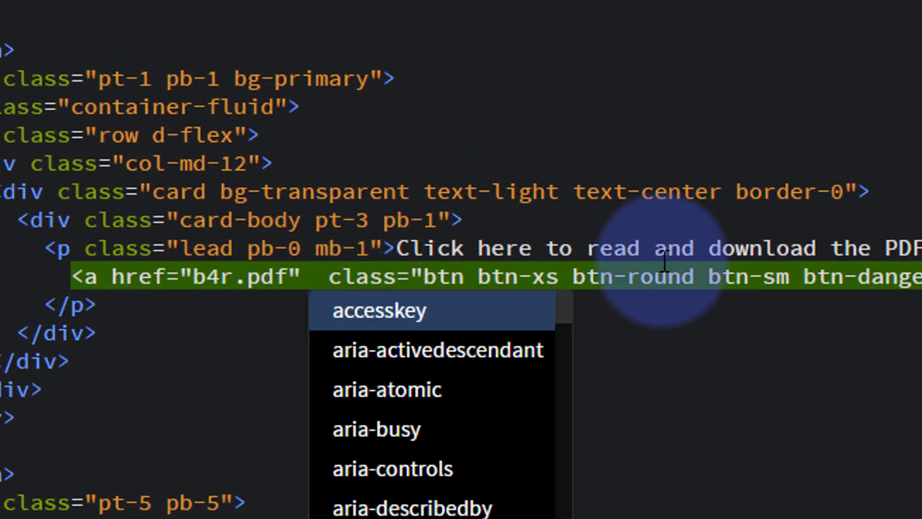
Add target="_blank" to the Download PDF anchor so the PDF opens in a new tab.
text(target=")
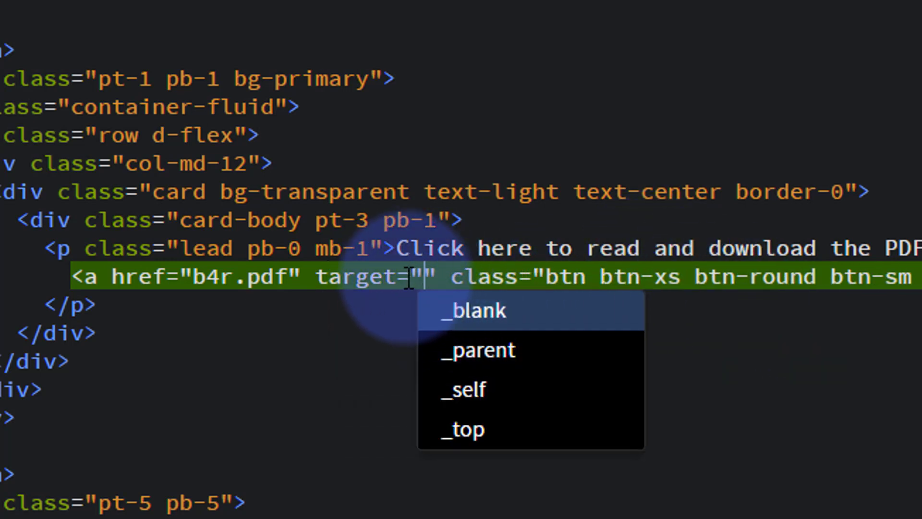
mouse_move(476, 327)
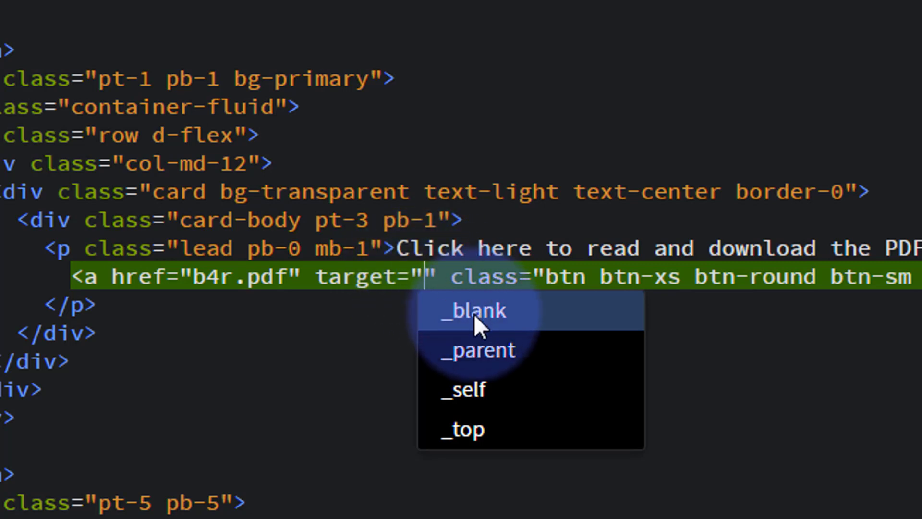
click(471, 310)
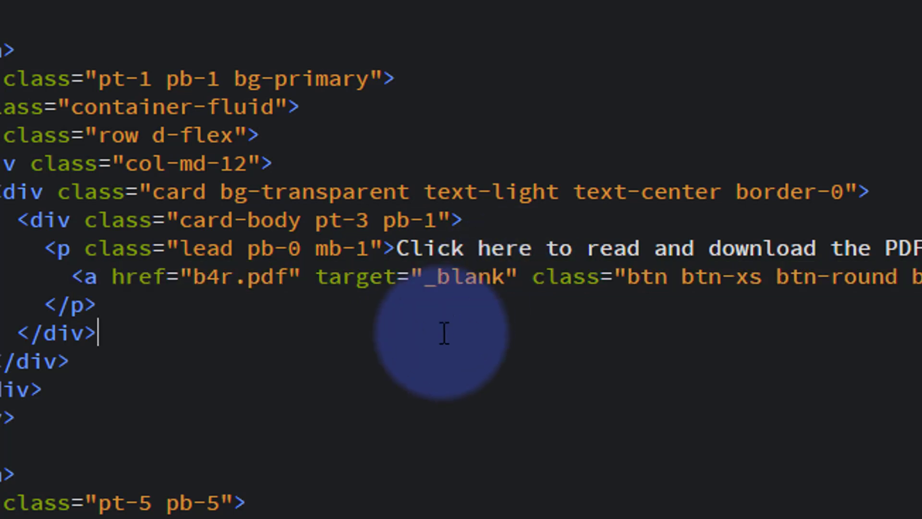
mouse_move(315, 311)
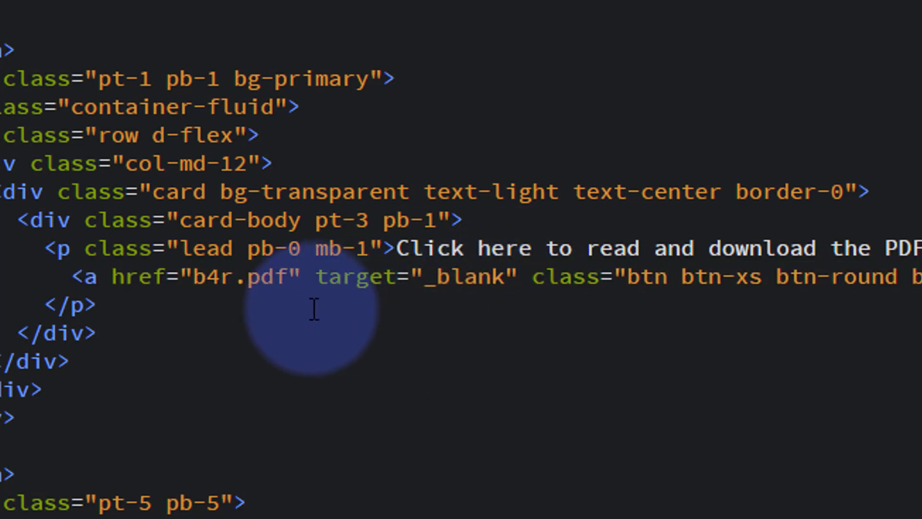
double_click(233, 277)
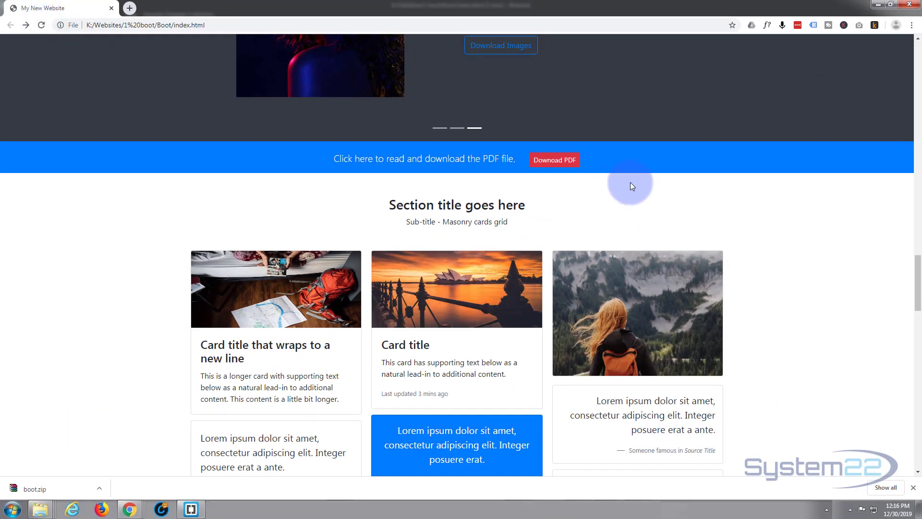
Verify Download PDF opens b4r.pdf in a new tab and close that tab.
click(553, 159)
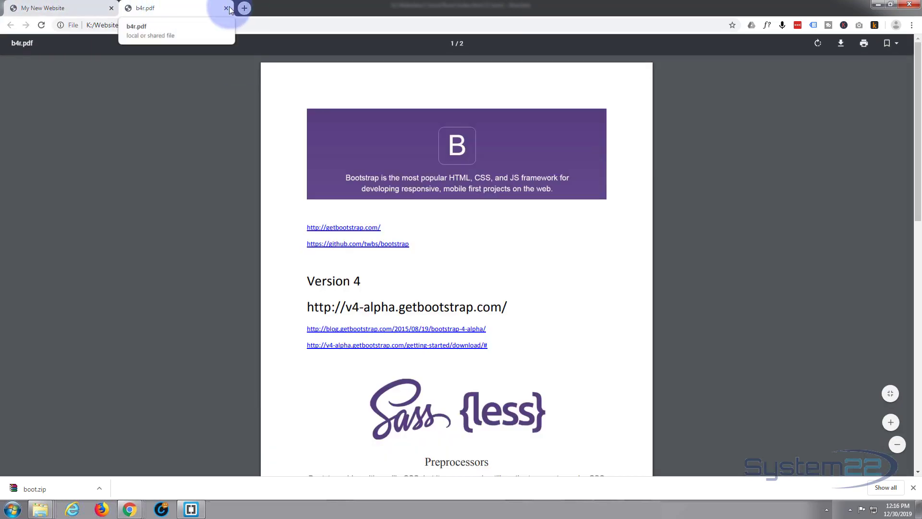
click(228, 8)
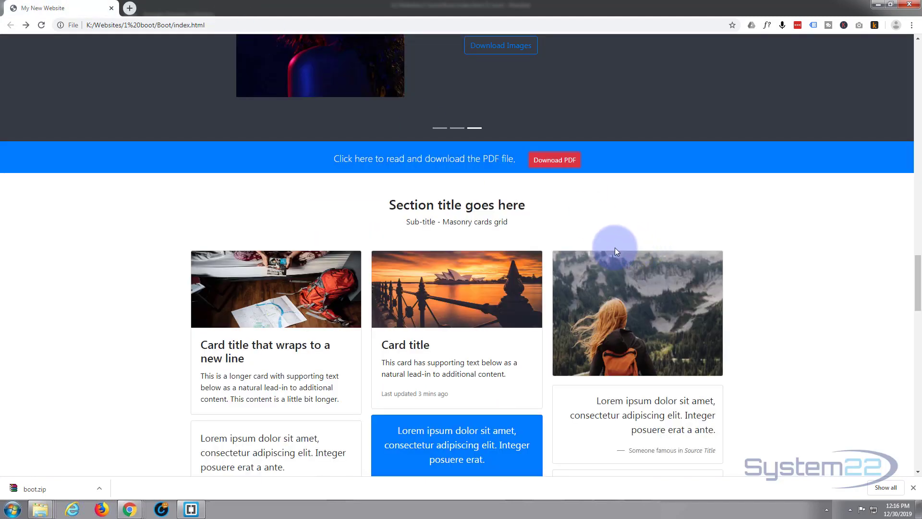
mouse_move(475, 171)
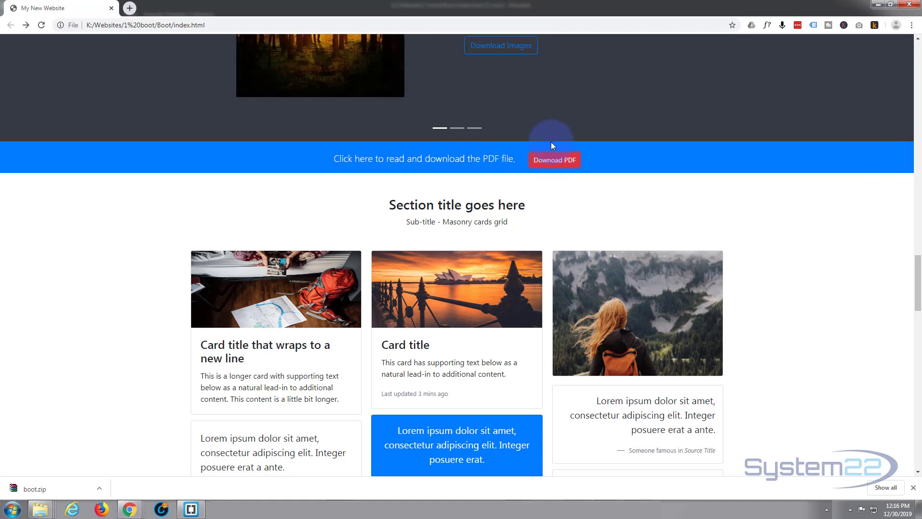
mouse_move(348, 433)
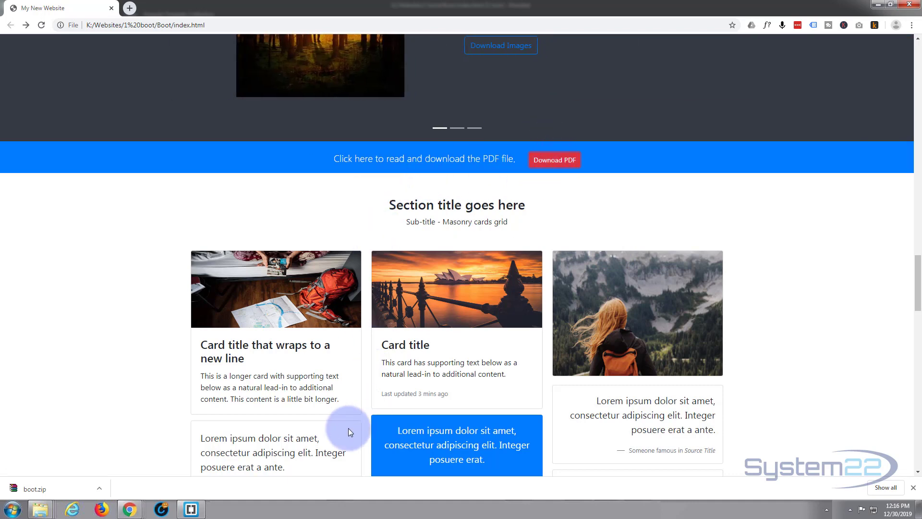
Change the call-to-action card body's padding class from pb-1 to pb-2.
click(190, 510)
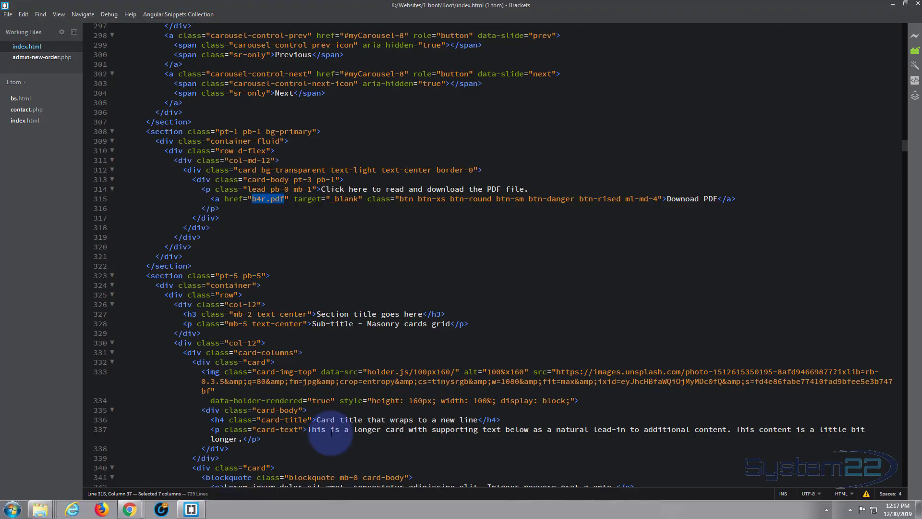
mouse_move(164, 210)
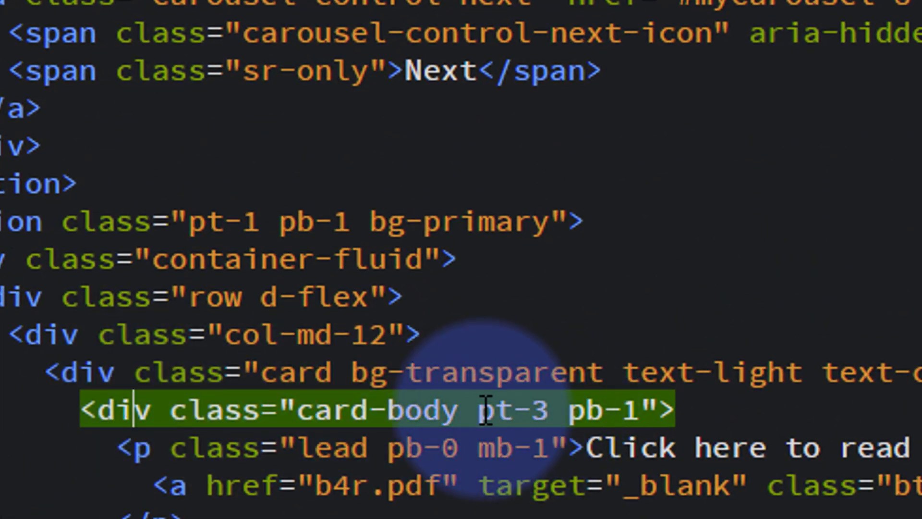
mouse_move(629, 409)
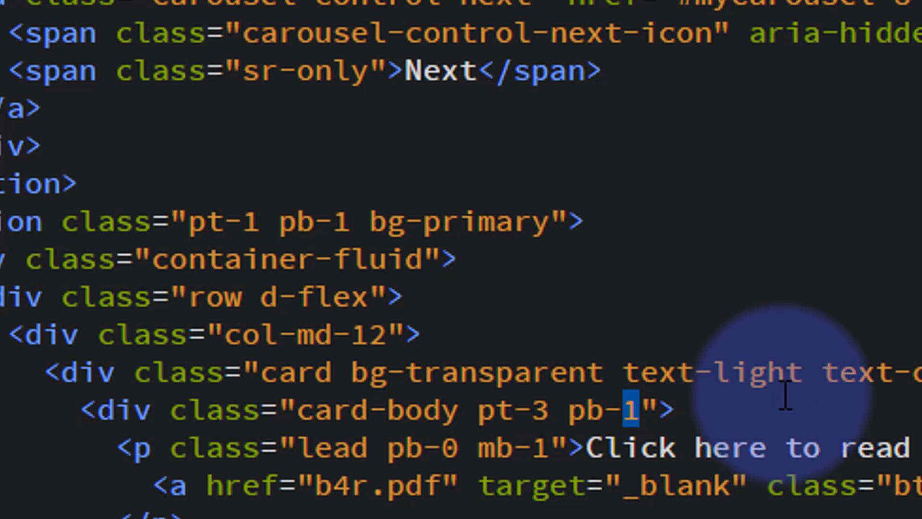
text(2)
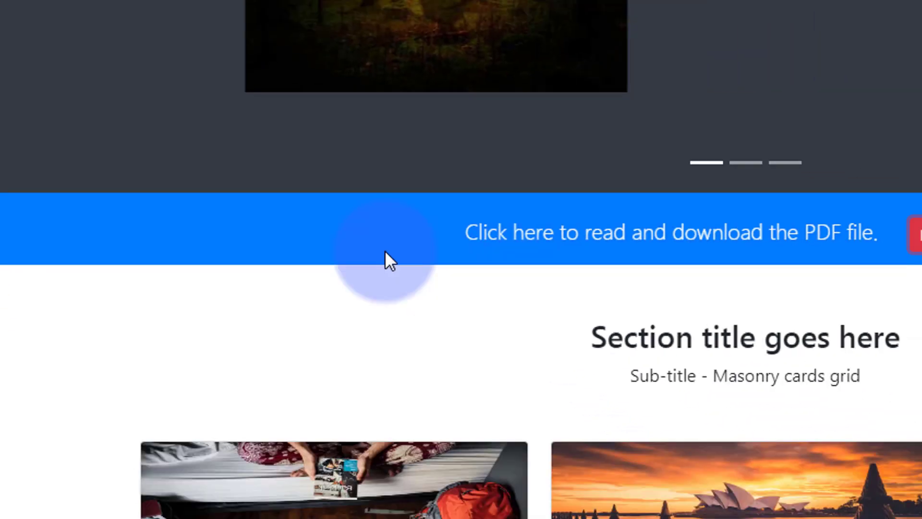
Reload the page in Chrome and scroll to the blue bar showing the red Download PDF button, then return to Brackets.
click(42, 25)
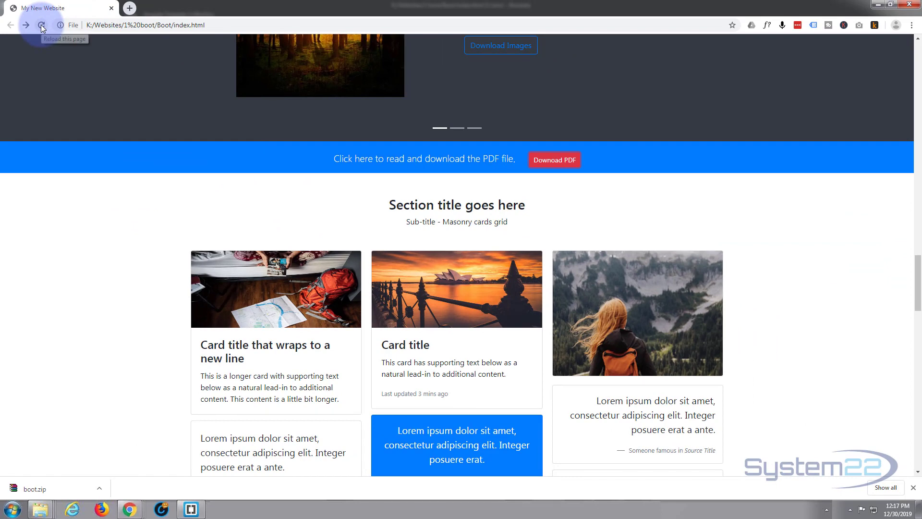
click(41, 25)
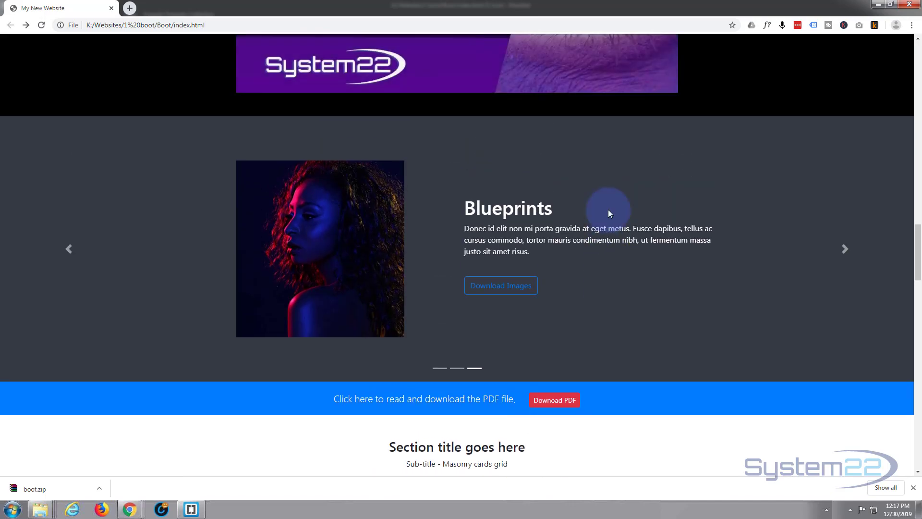
scroll(down, 3)
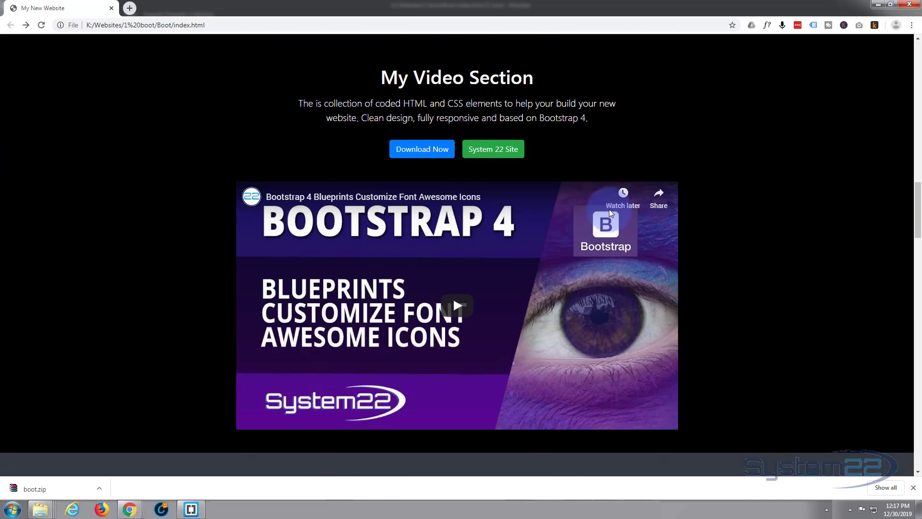
scroll(down, 3)
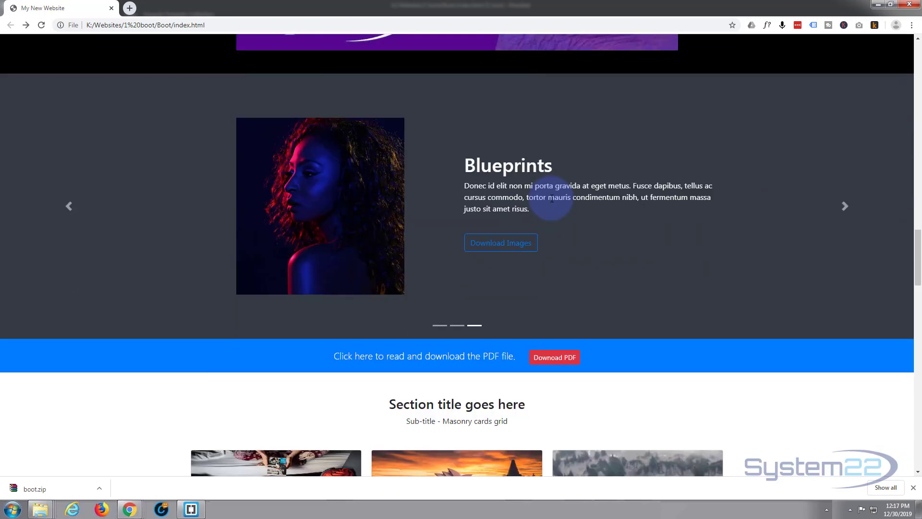
scroll(down, 3)
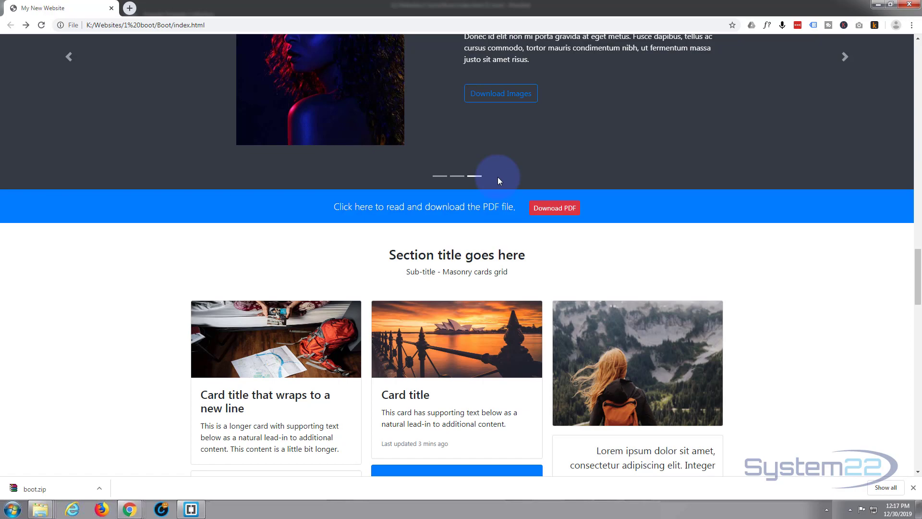
click(190, 510)
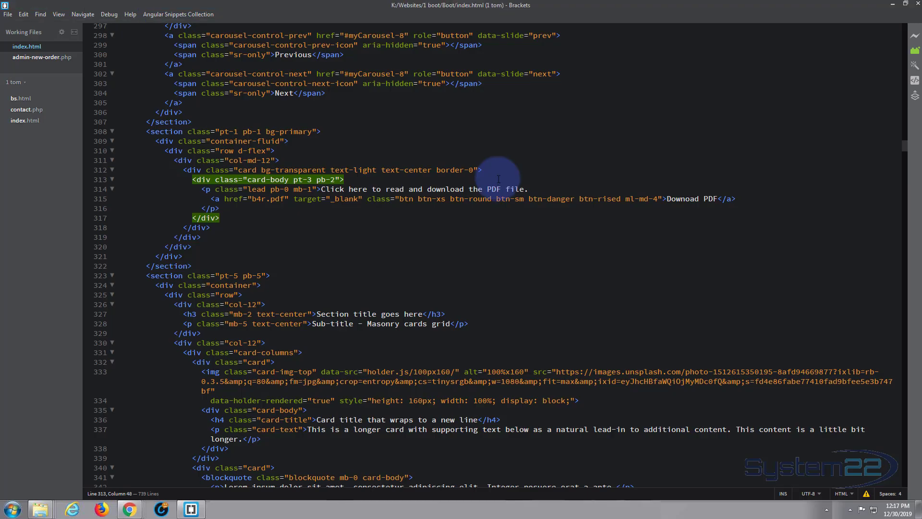
mouse_move(403, 203)
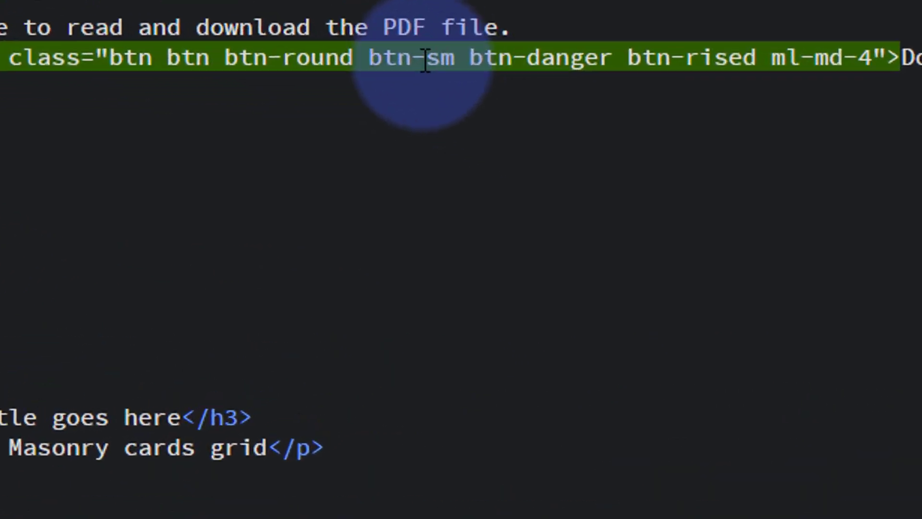
Remove btn-sm from the Download PDF link on line 315 and change btn-danger to btn-success.
double_click(415, 57)
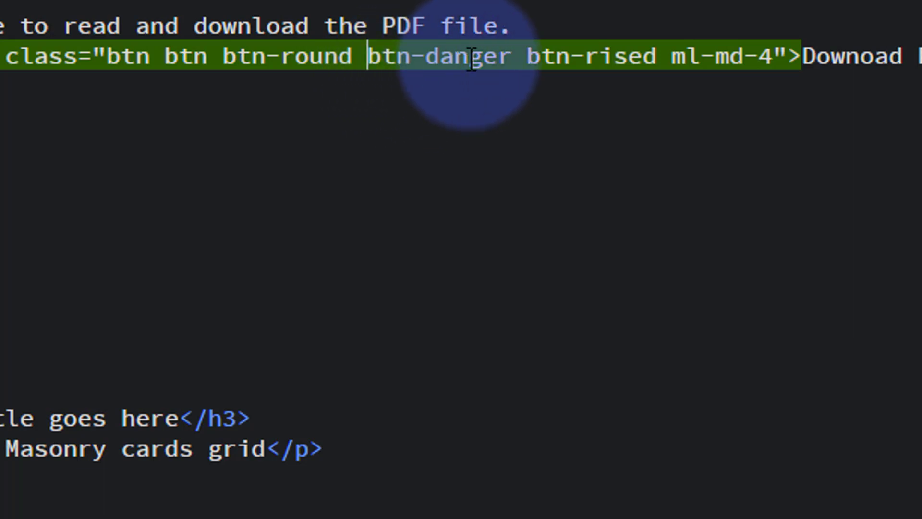
double_click(460, 55)
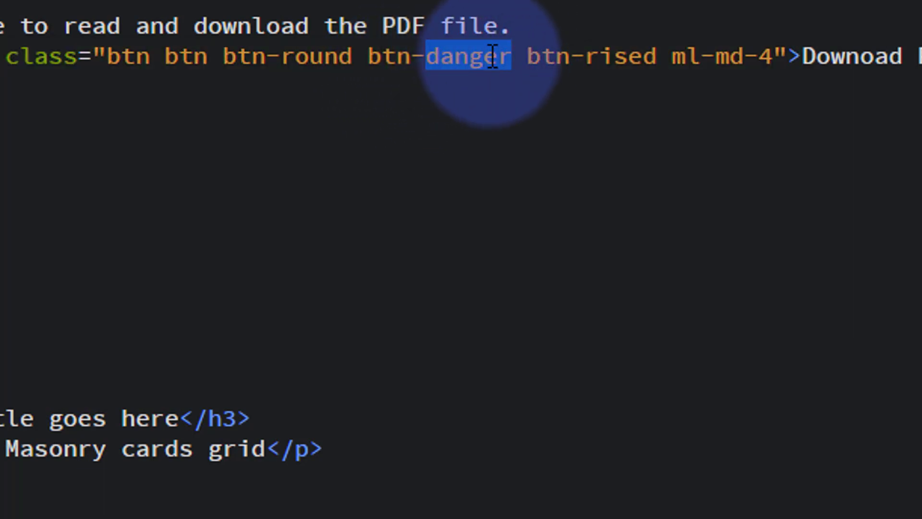
text(success)
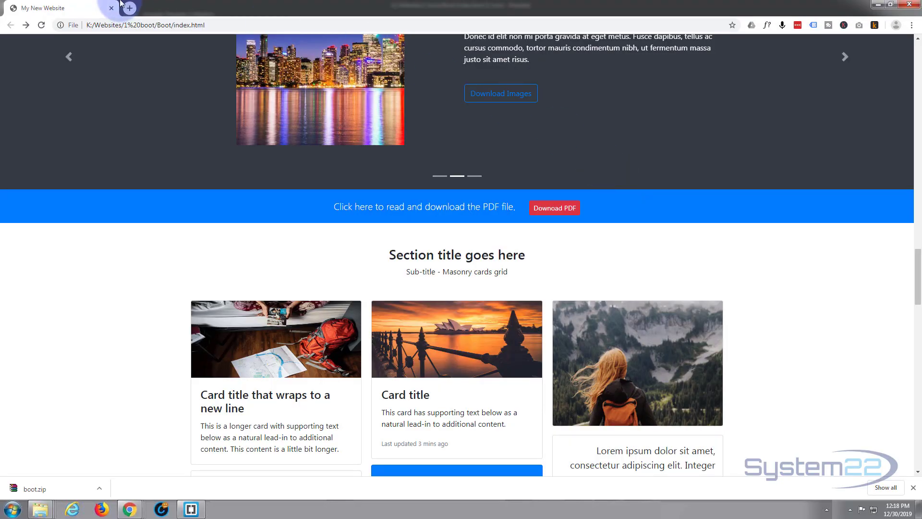
Reload Chrome to see the Download PDF button rendered green and larger, then return to Brackets.
click(40, 25)
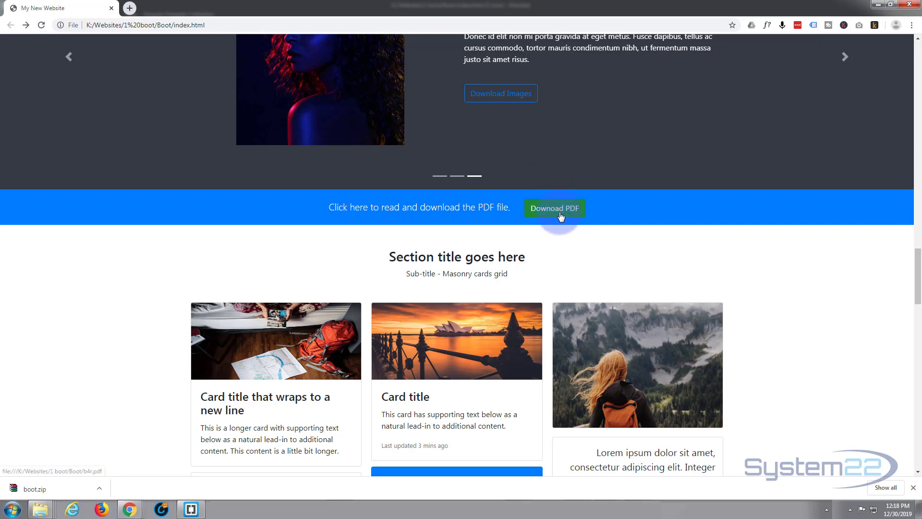
mouse_move(340, 221)
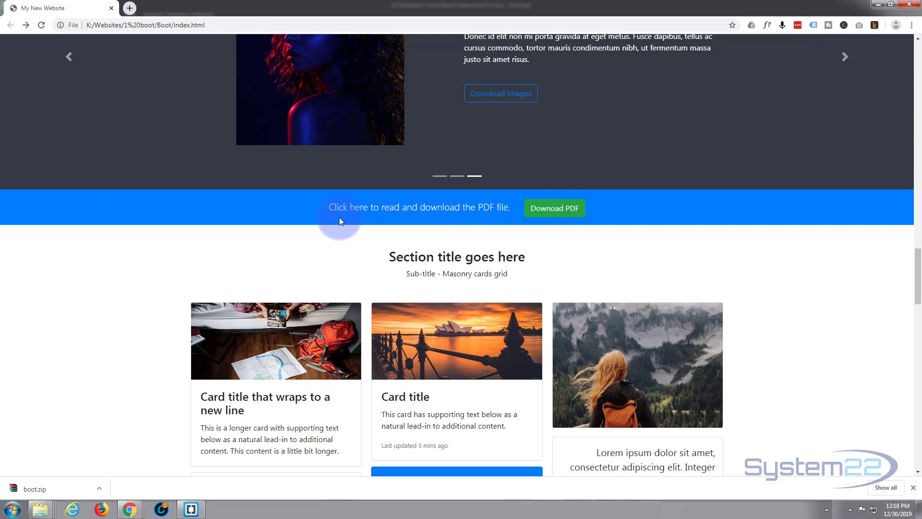
click(190, 510)
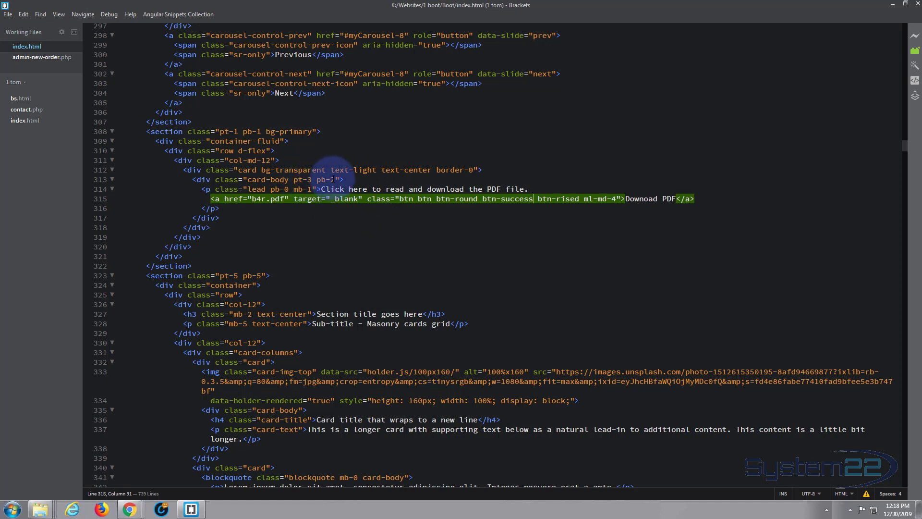
Change the card body's bottom padding from pb-2 to pb-3 on line 313 and switch to Chrome.
click(335, 180)
text(3)
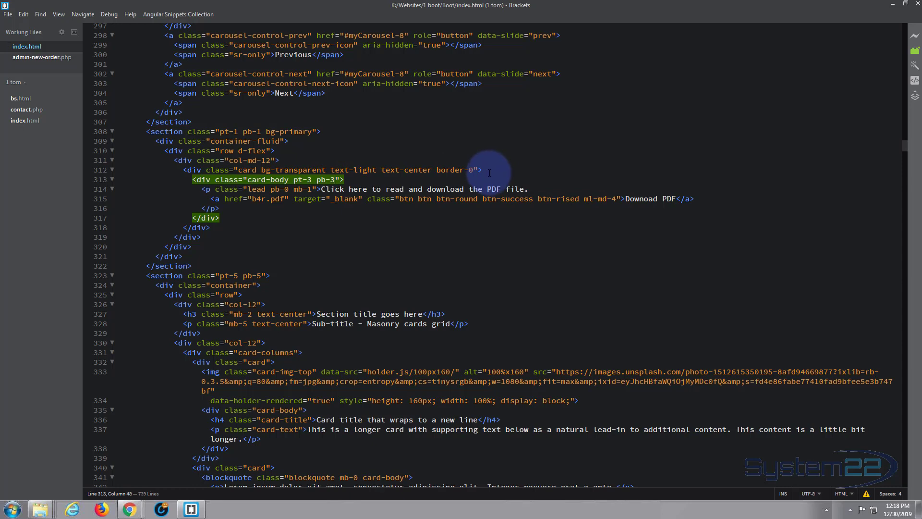
click(128, 510)
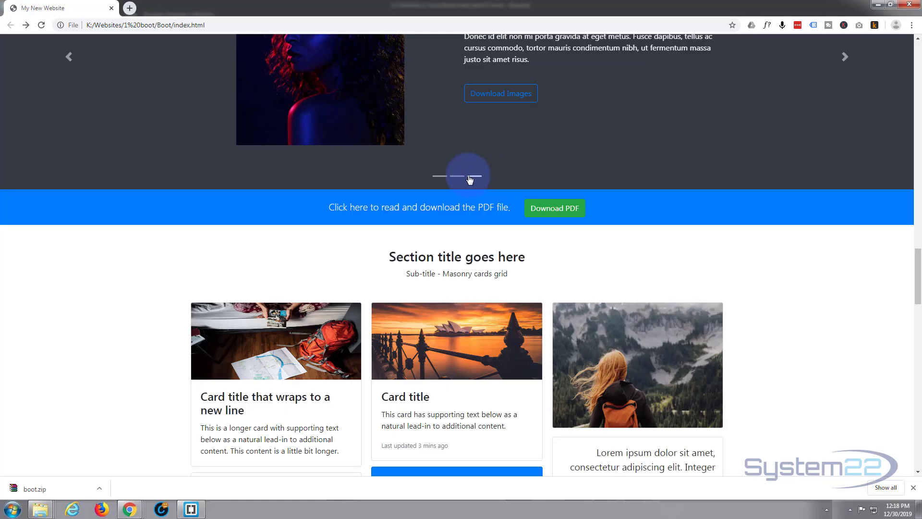
Reload Chrome to check the taller blue bar with pb-3 padding around the green Download PDF button.
click(41, 25)
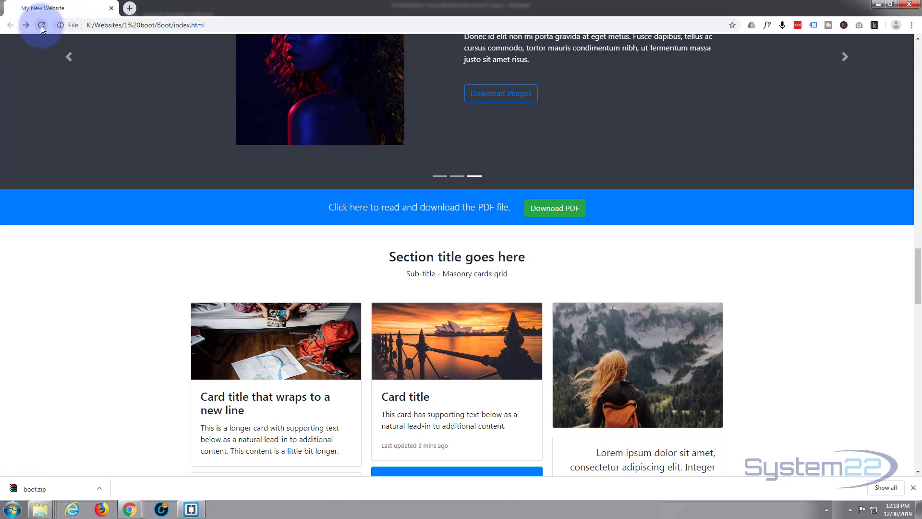
click(41, 25)
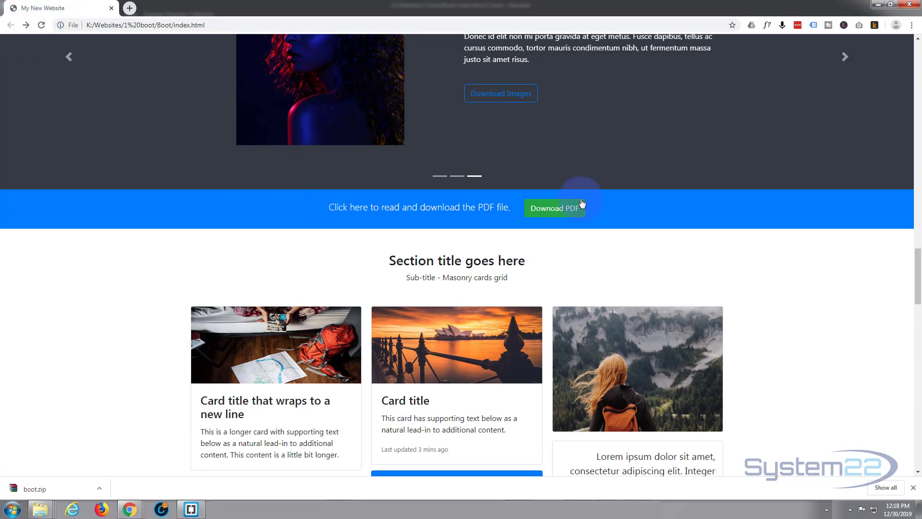
mouse_move(419, 207)
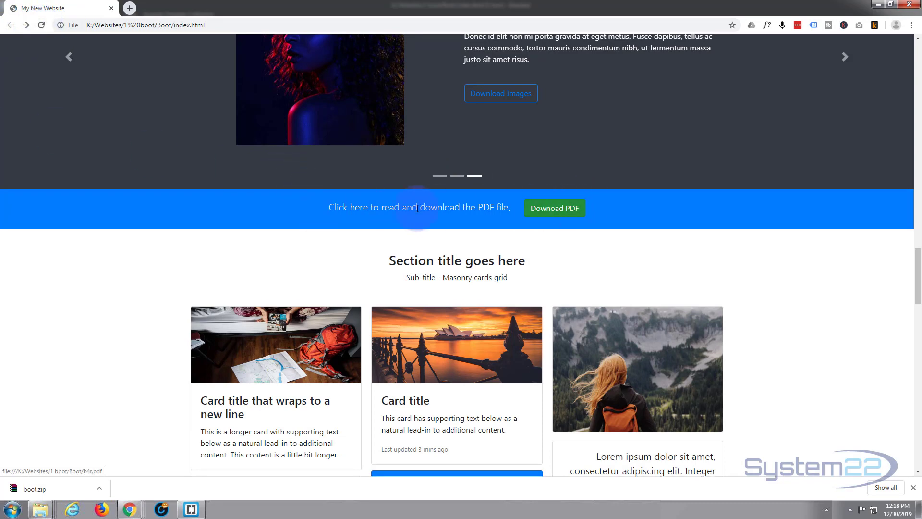
mouse_move(493, 212)
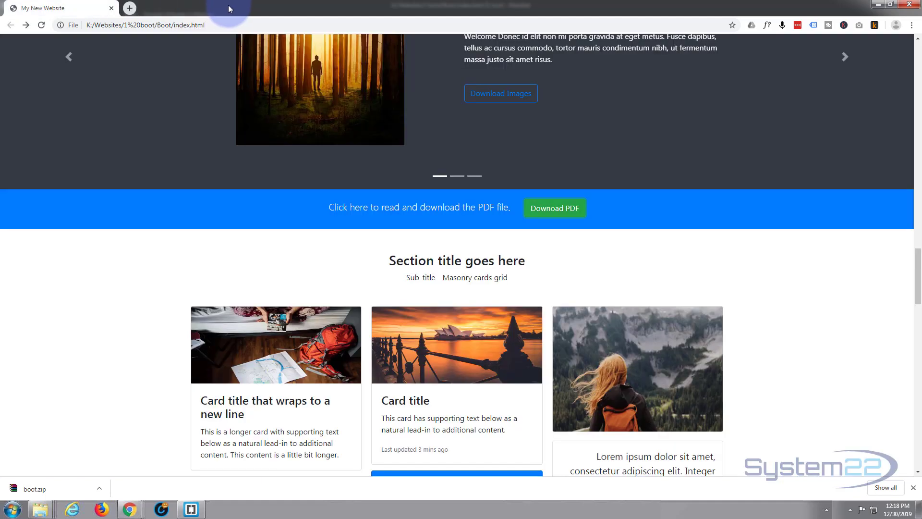
click(844, 57)
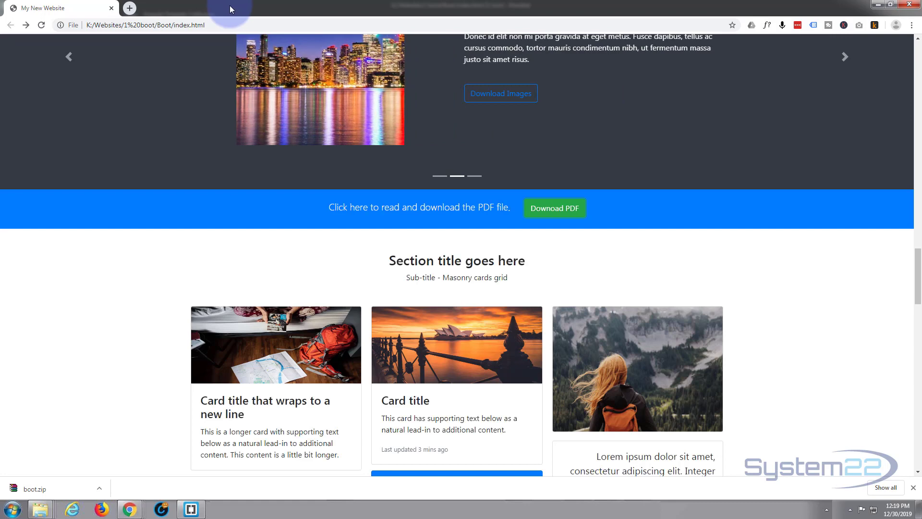
click(845, 57)
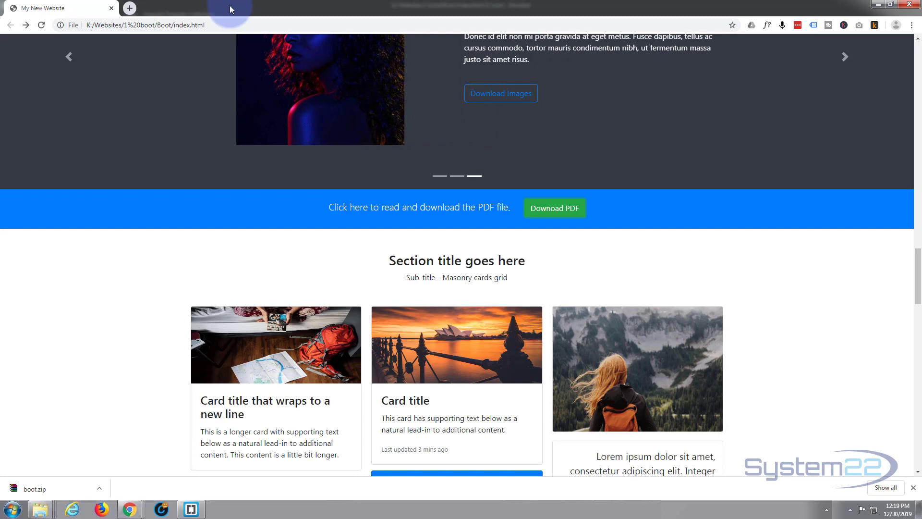